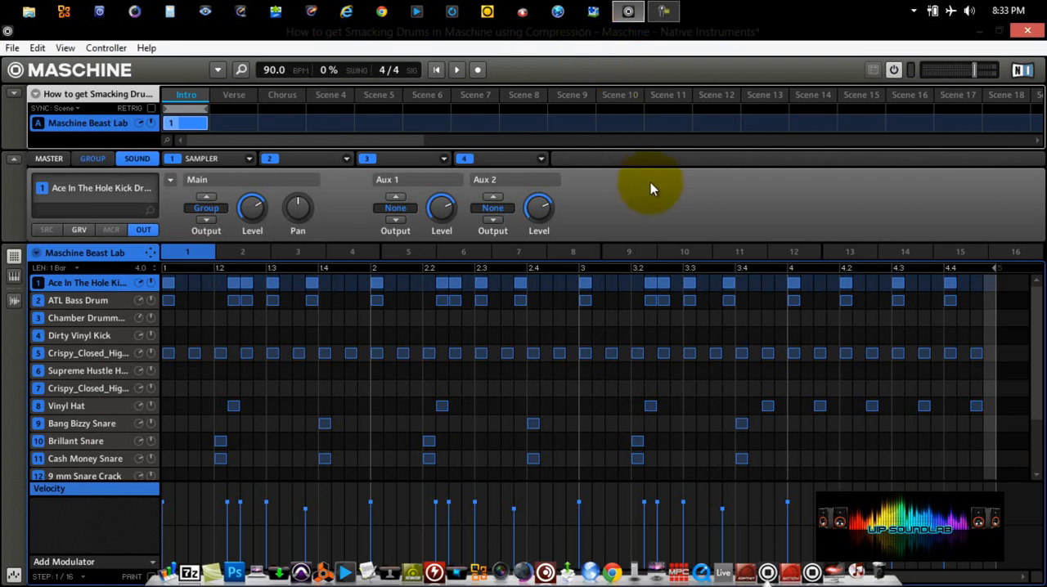
mouse_move(651, 190)
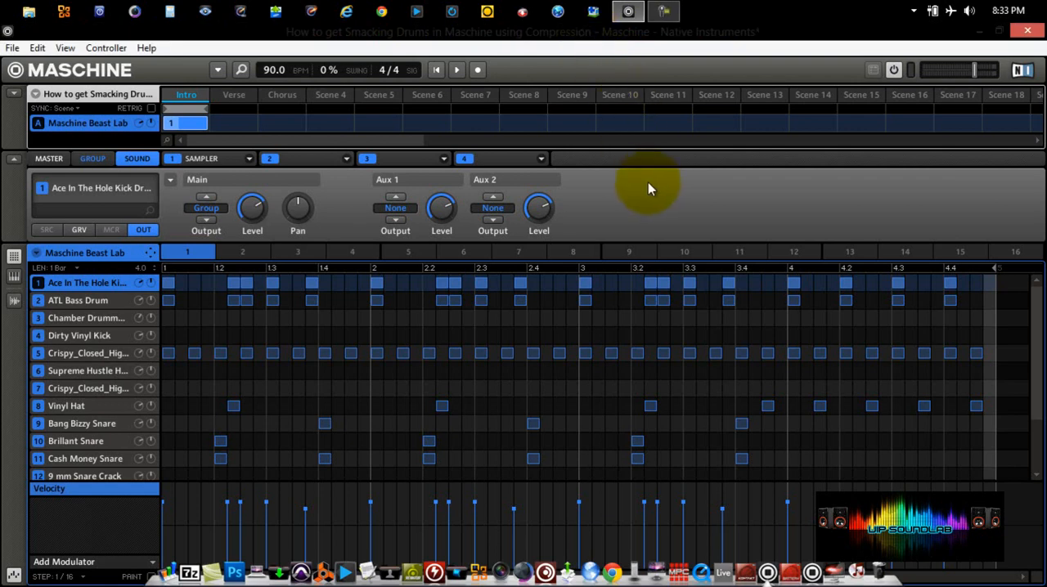
mouse_move(648, 188)
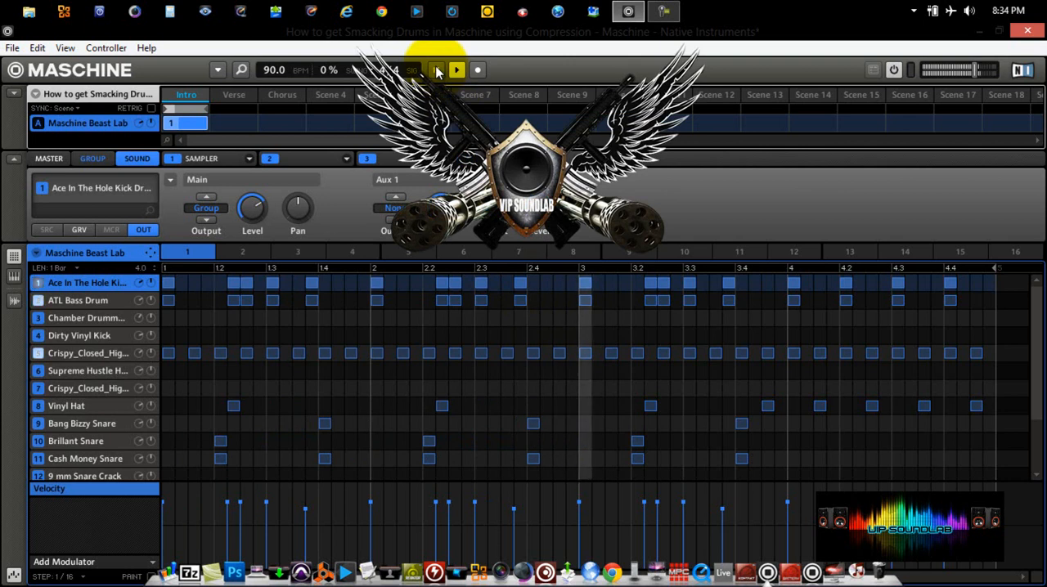
Create a new empty group to become COMPRESSION next to Maschine Beast Lab.
left_click(456, 69)
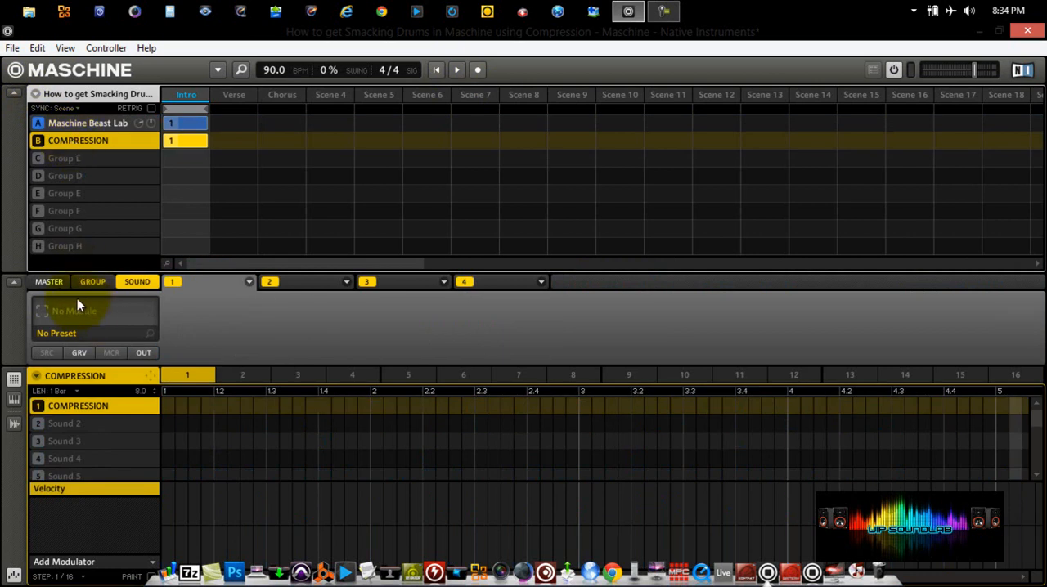
Step through Master, Group and Sound levels to the COMPRESSION sound's OUT page.
left_click(49, 282)
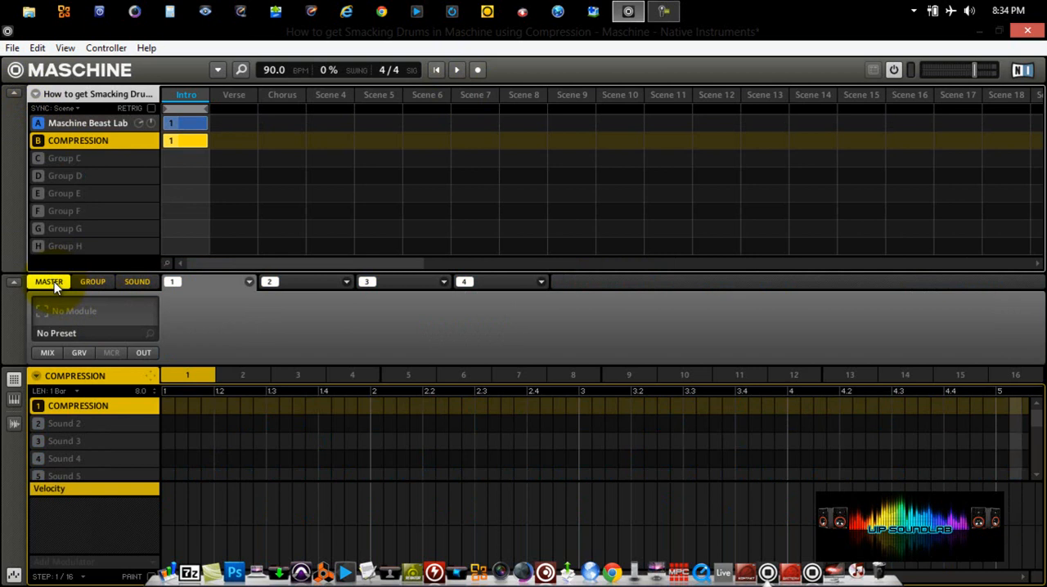
left_click(92, 281)
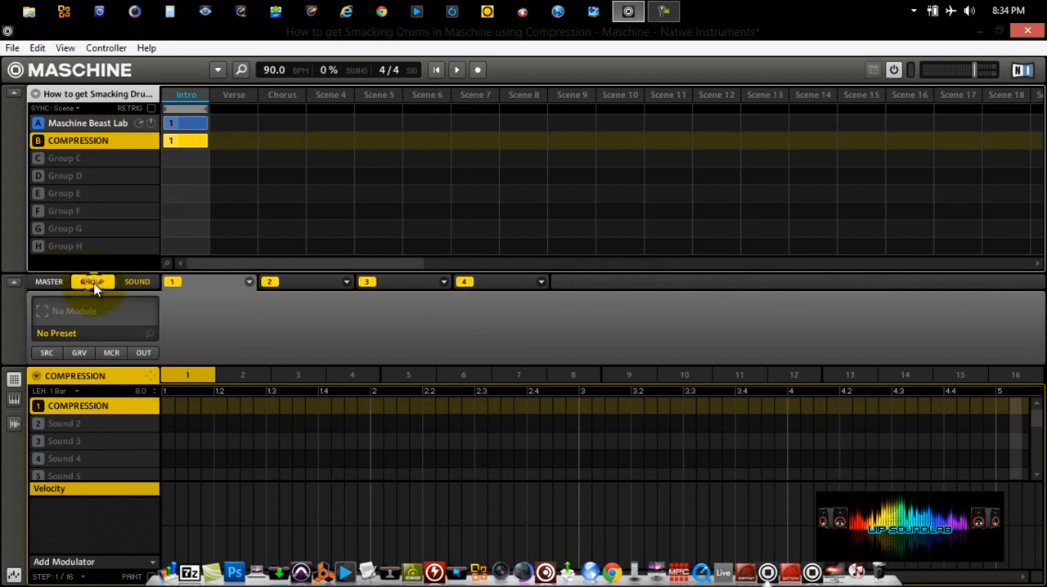
left_click(137, 281)
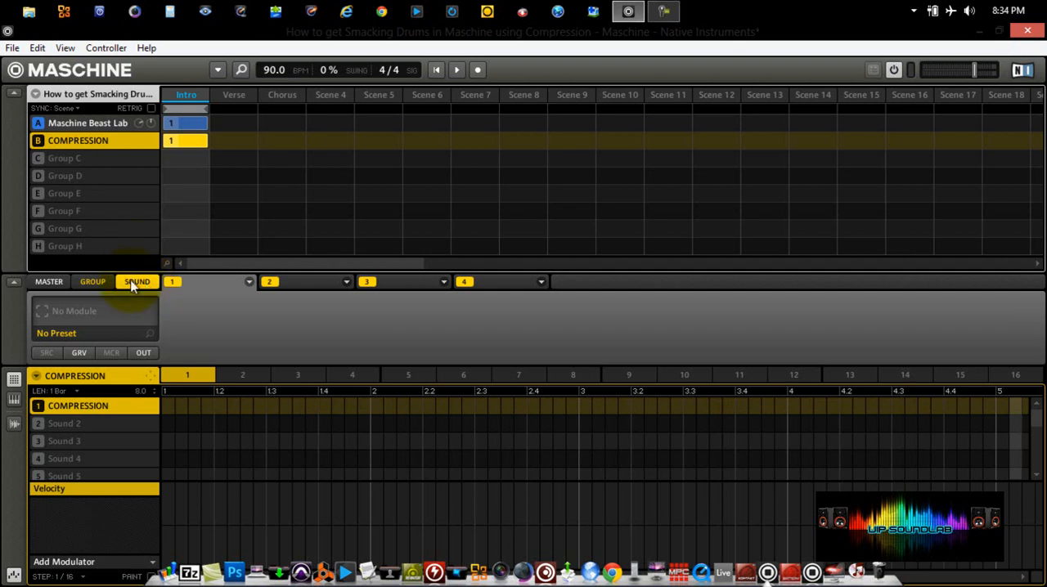
left_click(144, 353)
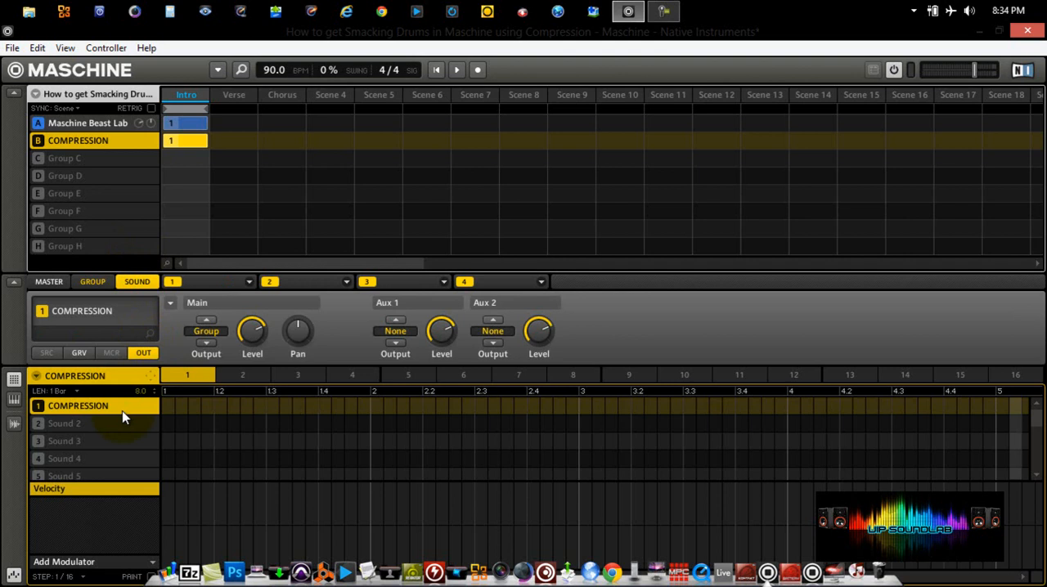
mouse_move(125, 413)
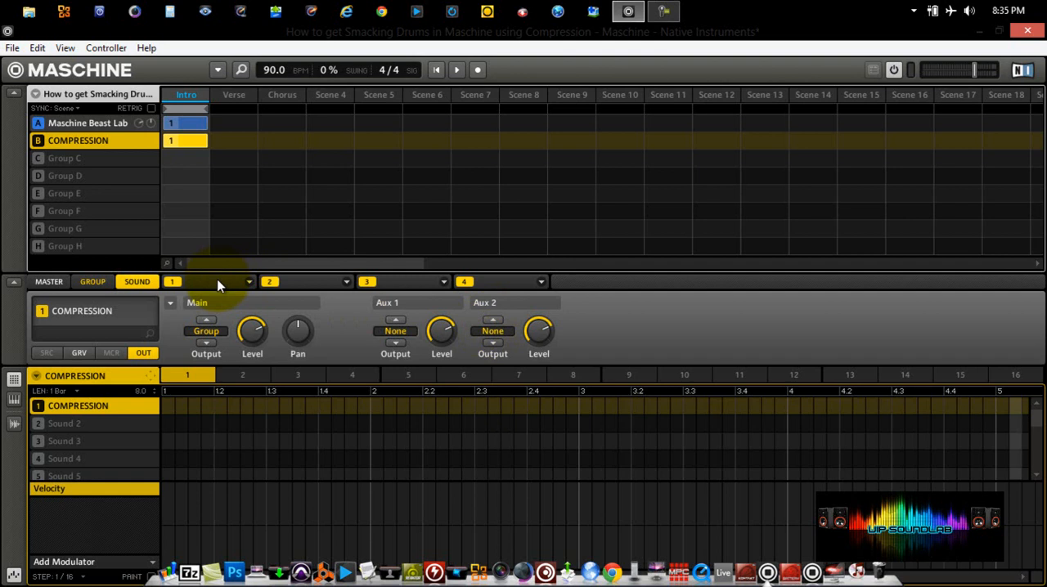
mouse_move(204, 288)
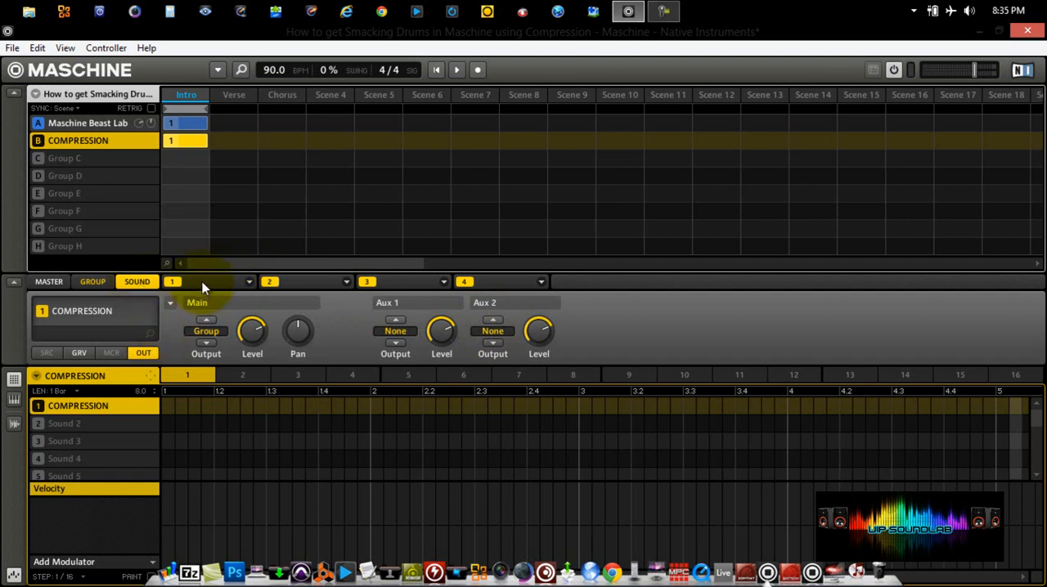
mouse_move(211, 288)
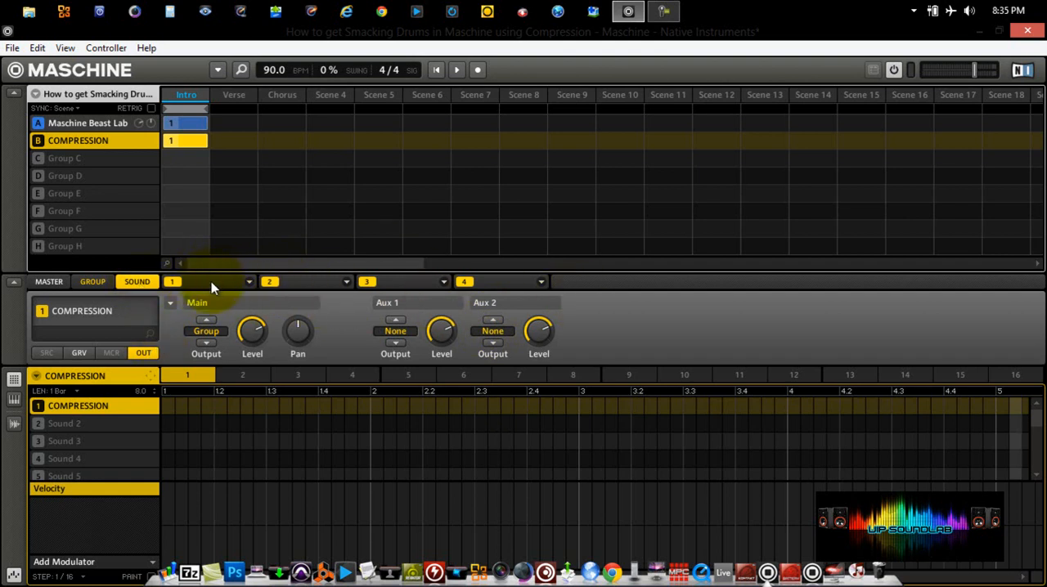
Load an Input module, source Internal, into slot 1 of the COMPRESSION sound.
left_click(172, 282)
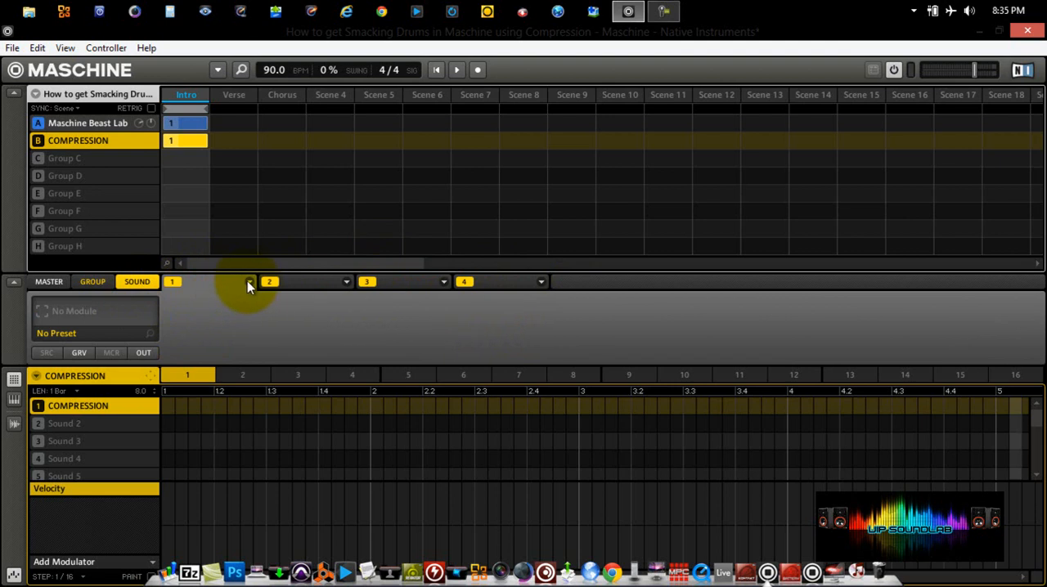
left_click(249, 281)
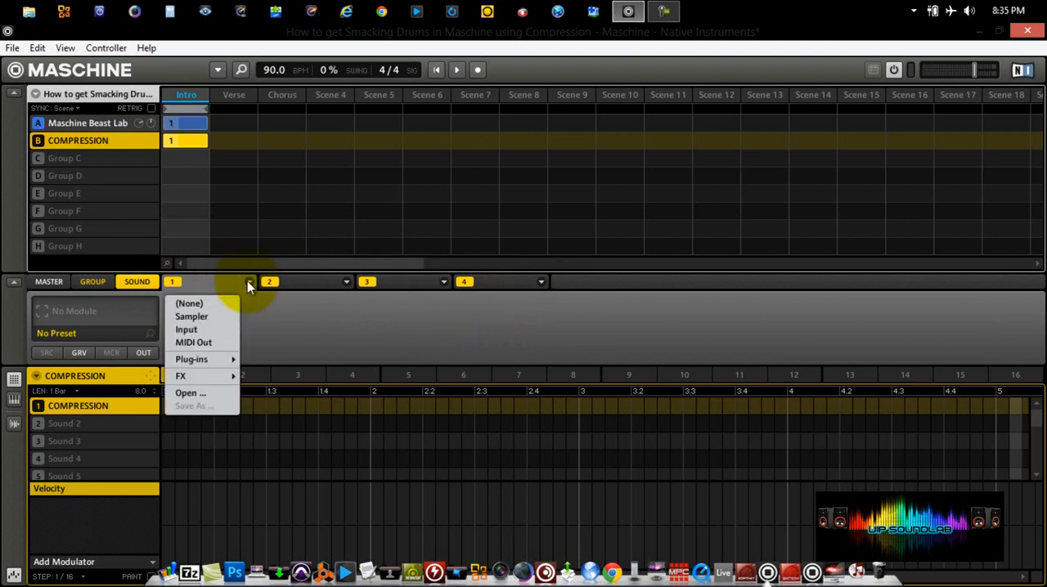
mouse_move(211, 311)
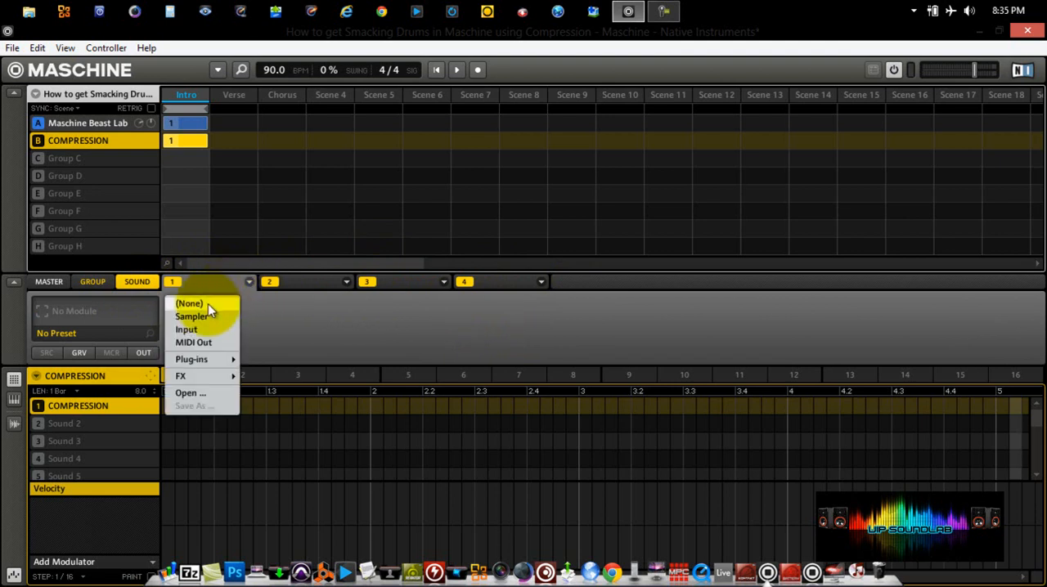
mouse_move(196, 342)
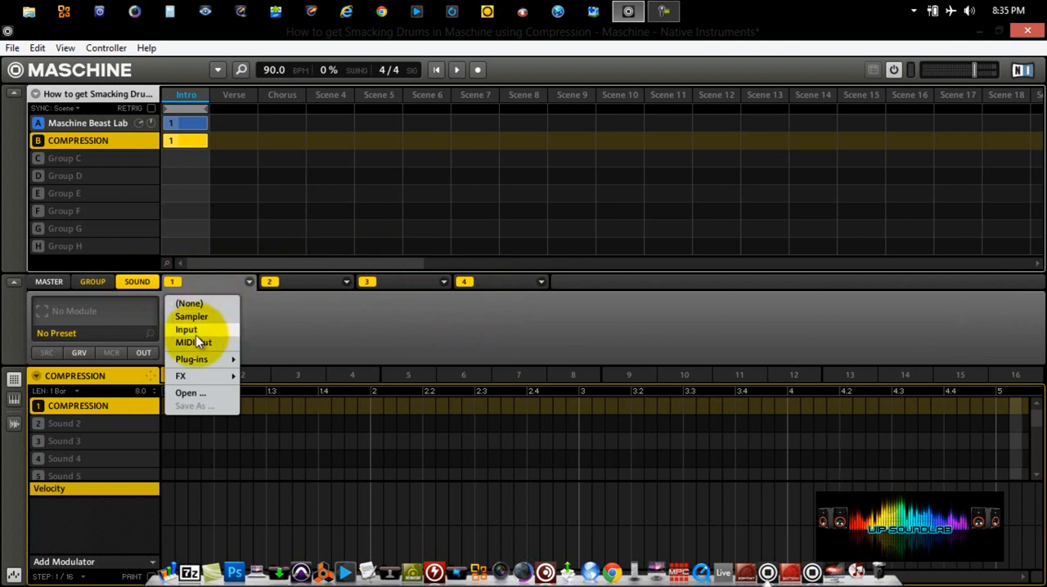
mouse_move(205, 342)
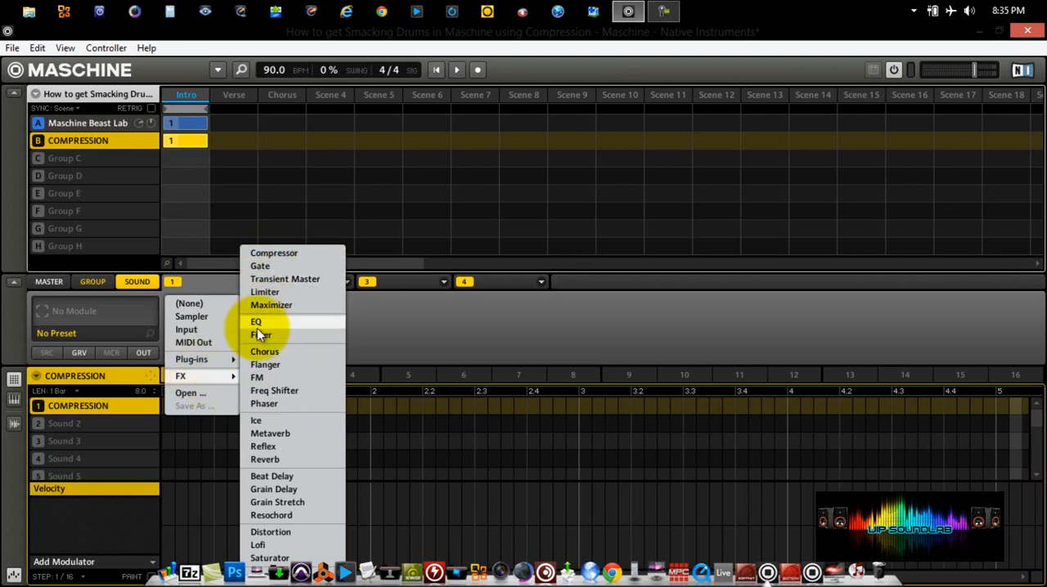
mouse_move(265, 458)
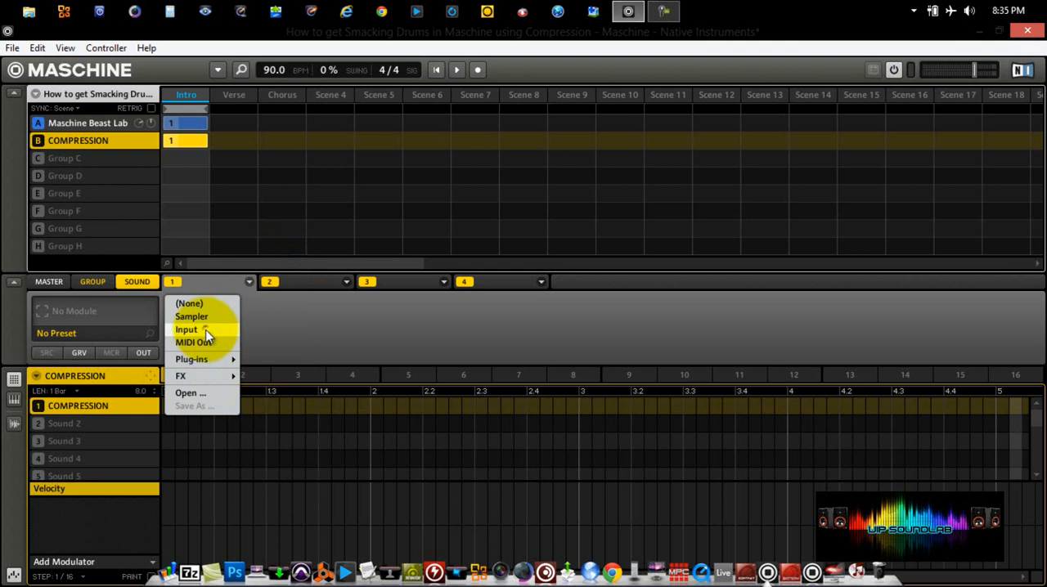
left_click(186, 329)
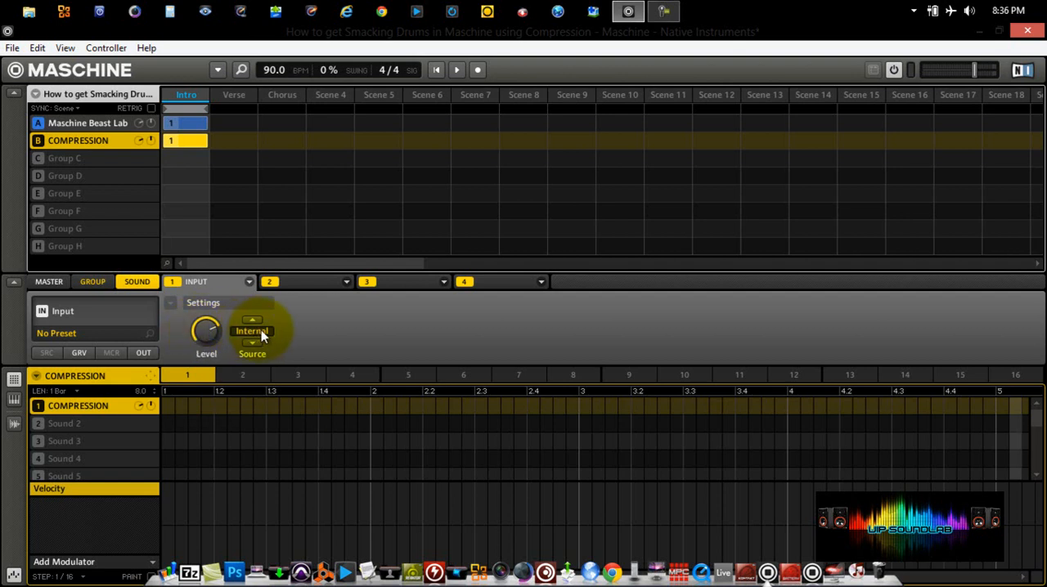
Set the Input module's Source to an external input such as Ext In 1.
left_click(252, 331)
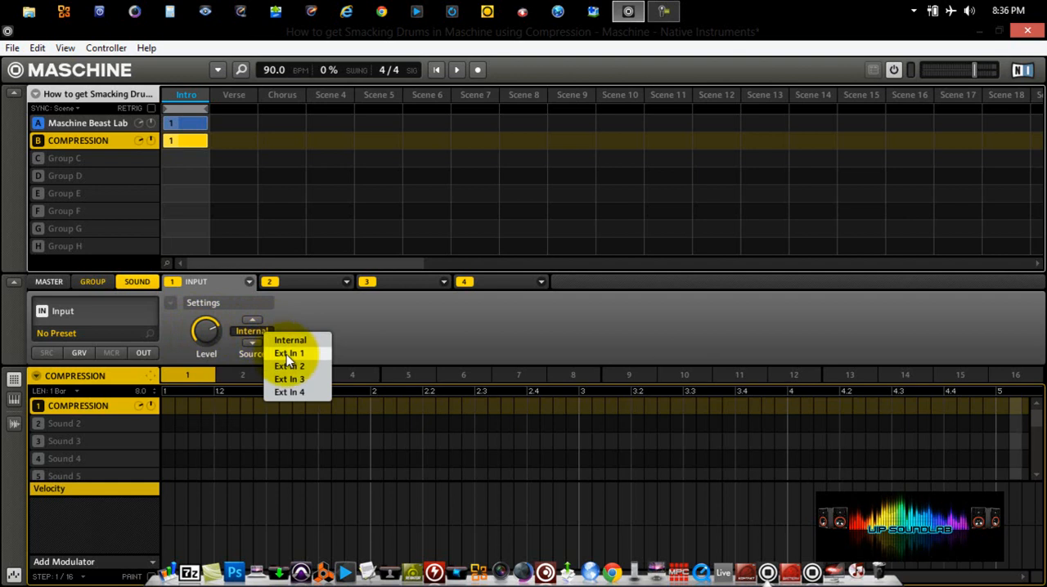
mouse_move(291, 360)
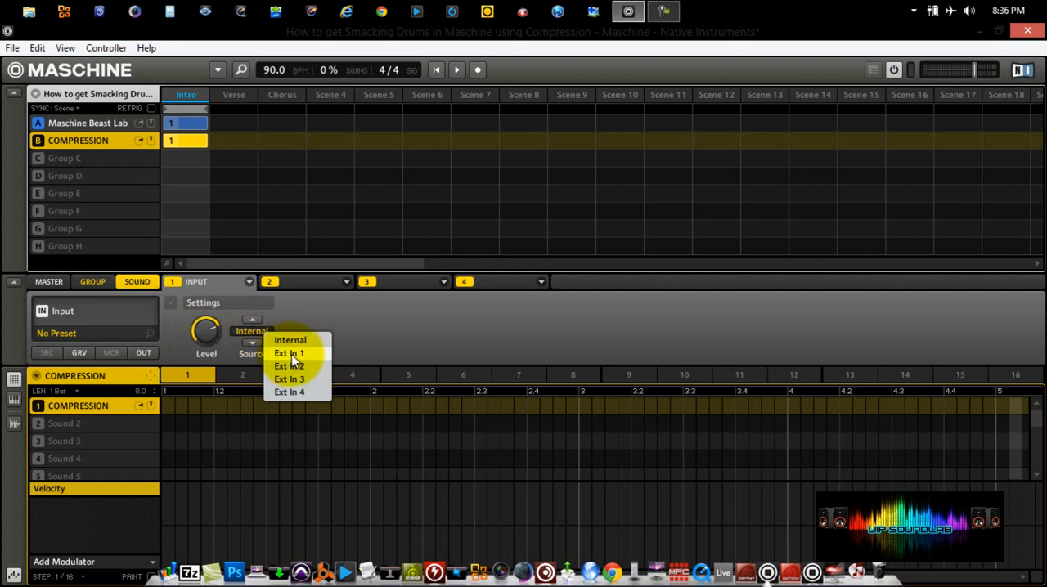
left_click(291, 341)
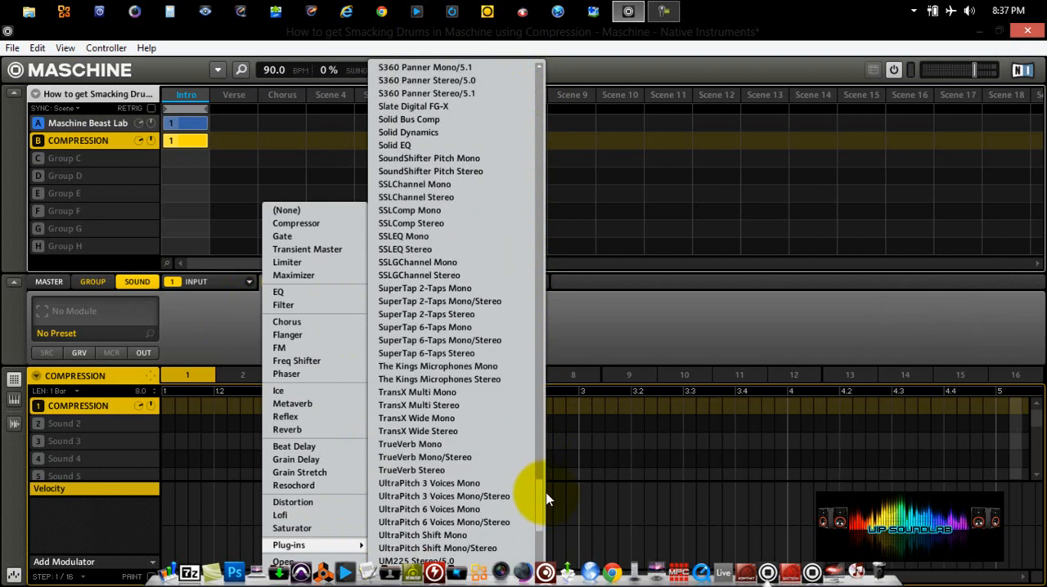
mouse_move(434, 222)
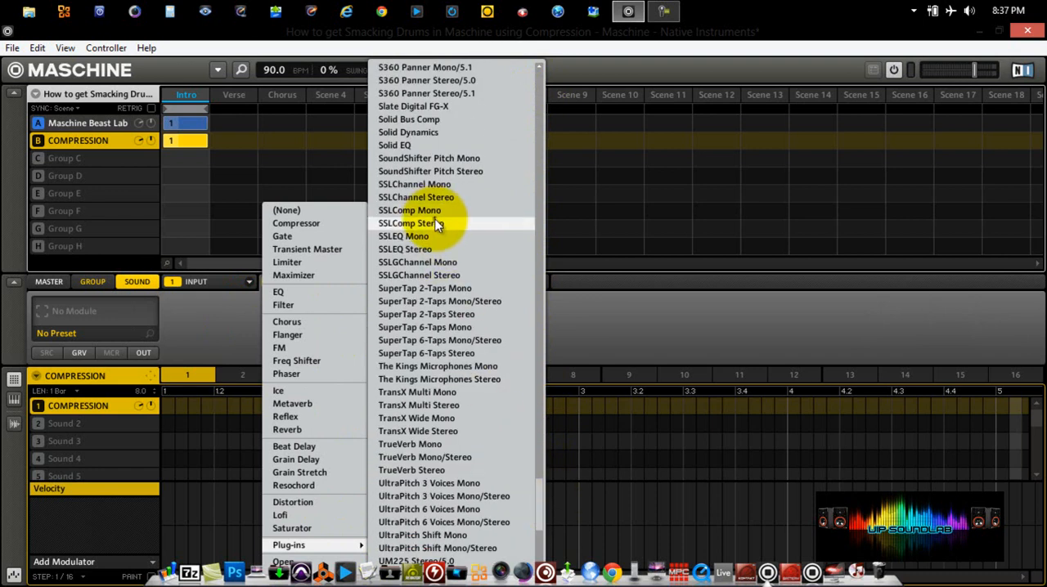
Load the SSLComp Stereo plug-in into slot 2 of the COMPRESSION sound.
left_click(413, 223)
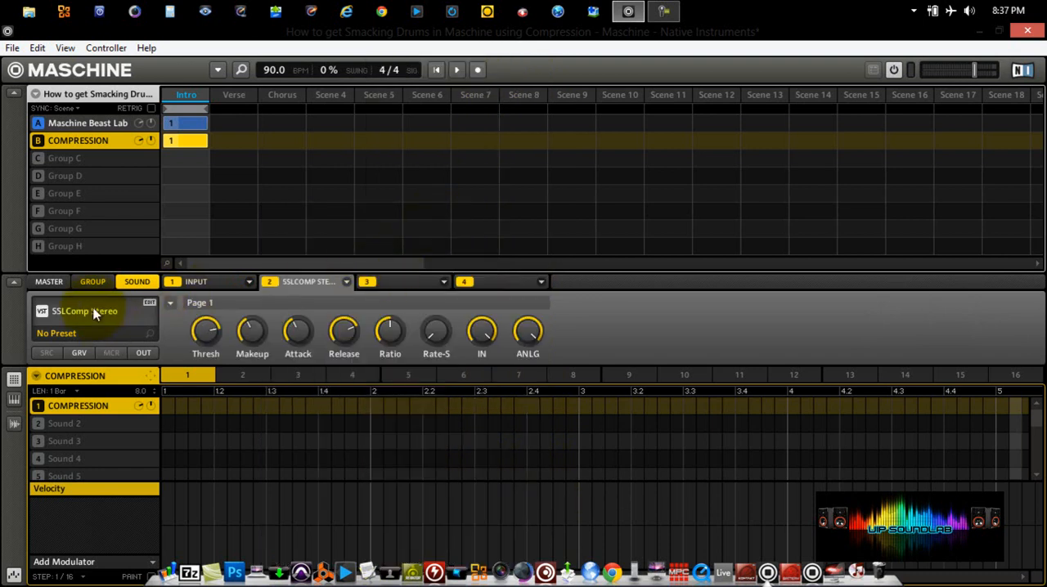
left_click(85, 310)
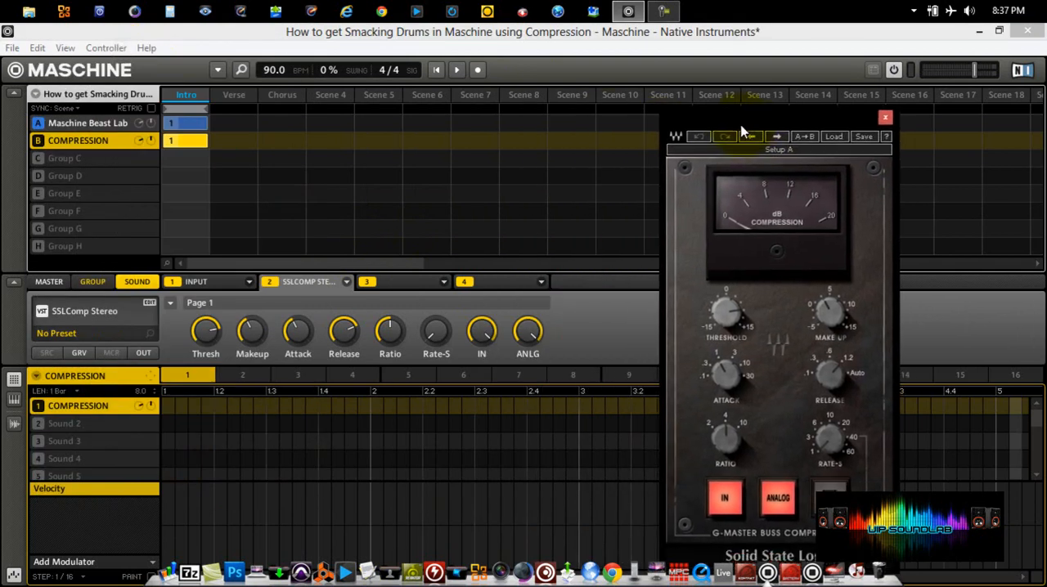
left_click_drag(777, 131, 691, 82)
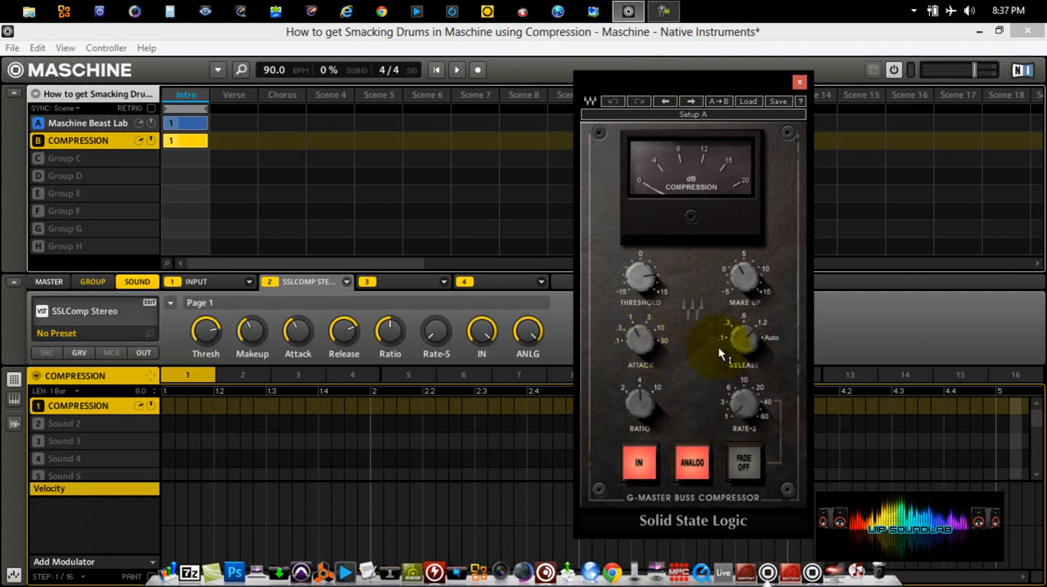
left_click_drag(743, 344, 746, 348)
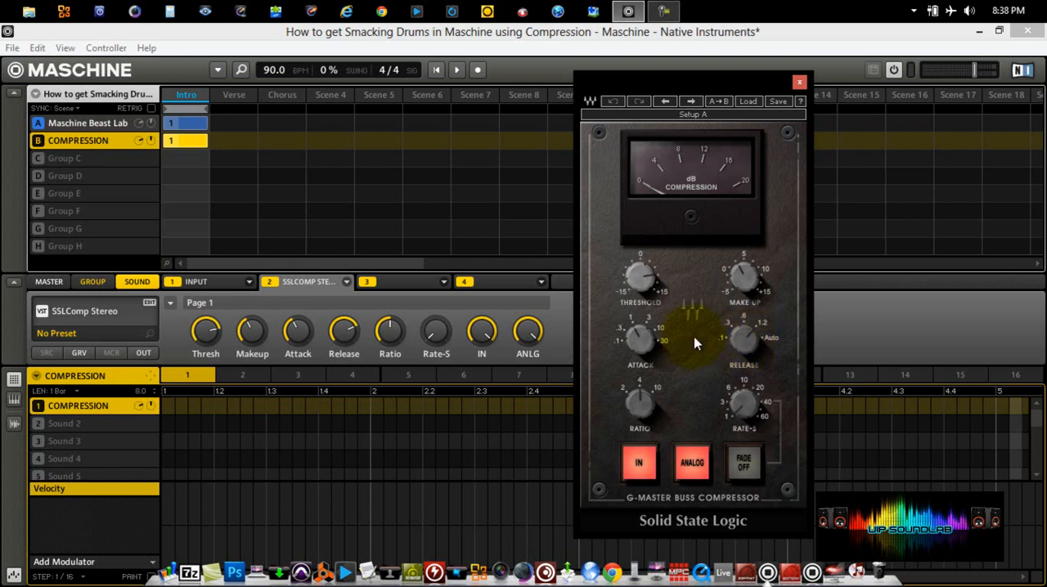
mouse_move(687, 302)
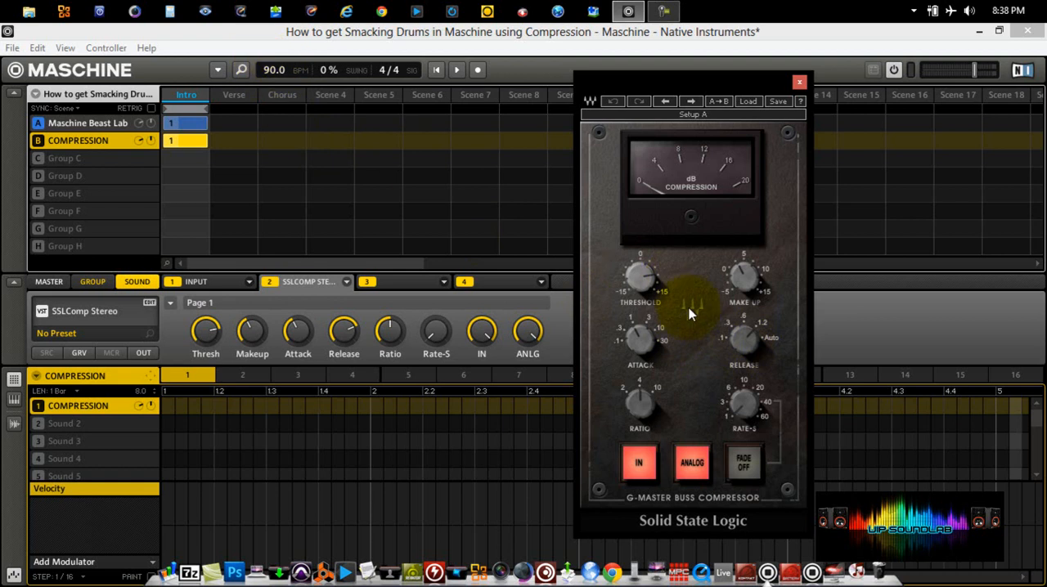
left_click(690, 465)
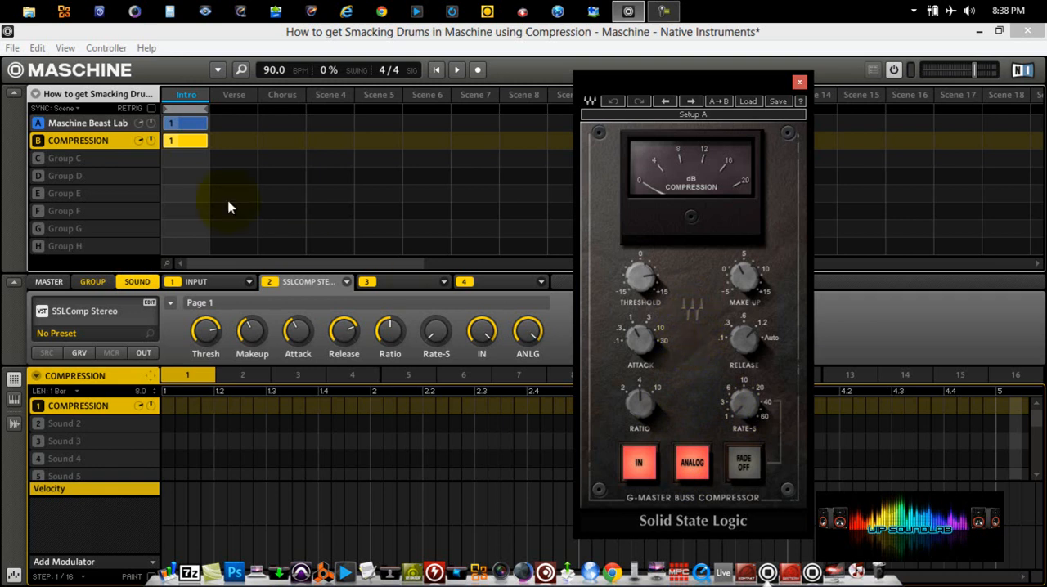
Select the kick sound in Maschine Beast Lab and show its output routing.
left_click(81, 123)
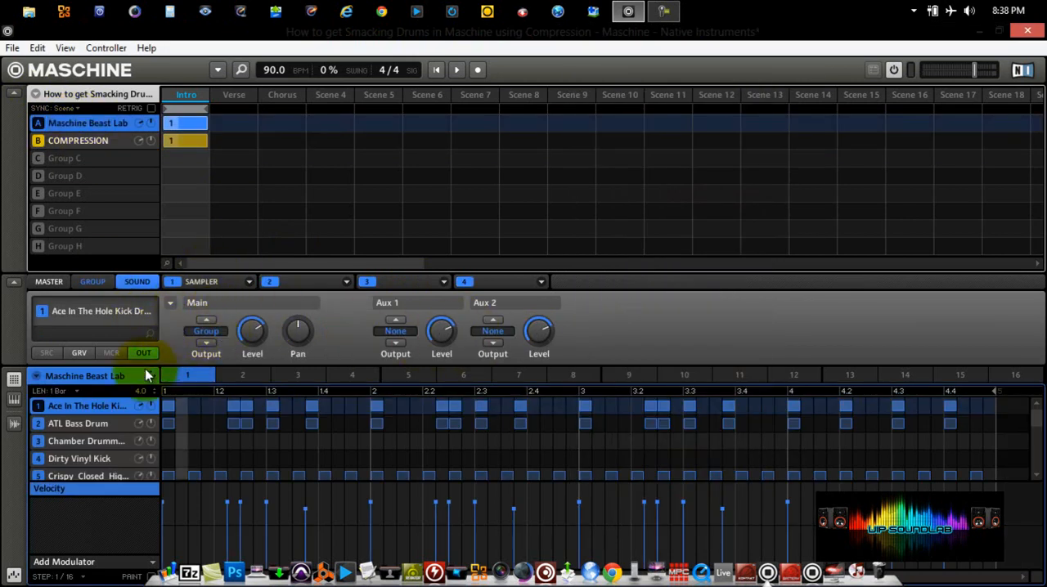
left_click(78, 422)
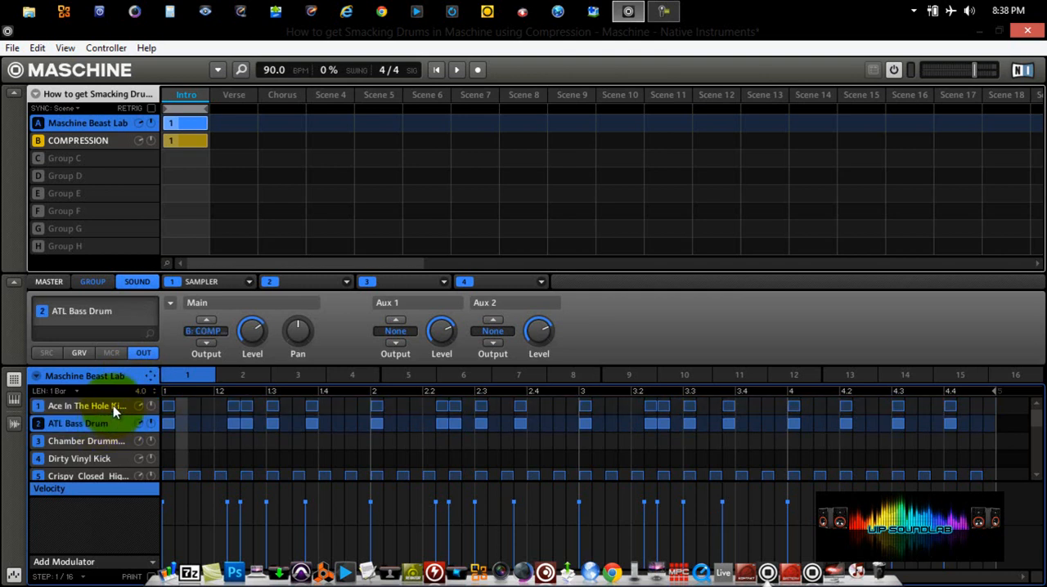
left_click(82, 406)
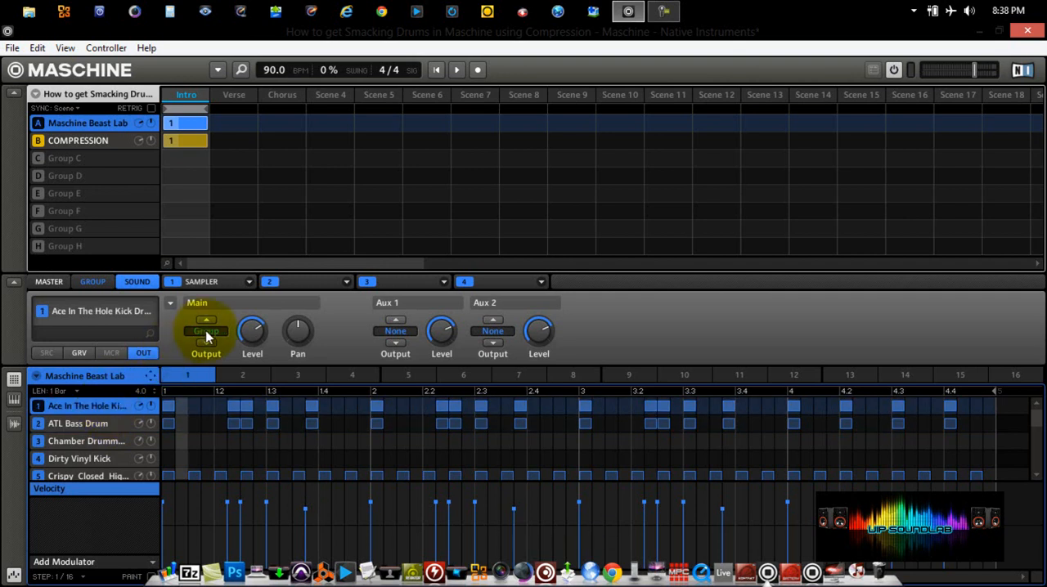
Route the kick and bass drum Main Output to B: COMPRESSION.
left_click(206, 330)
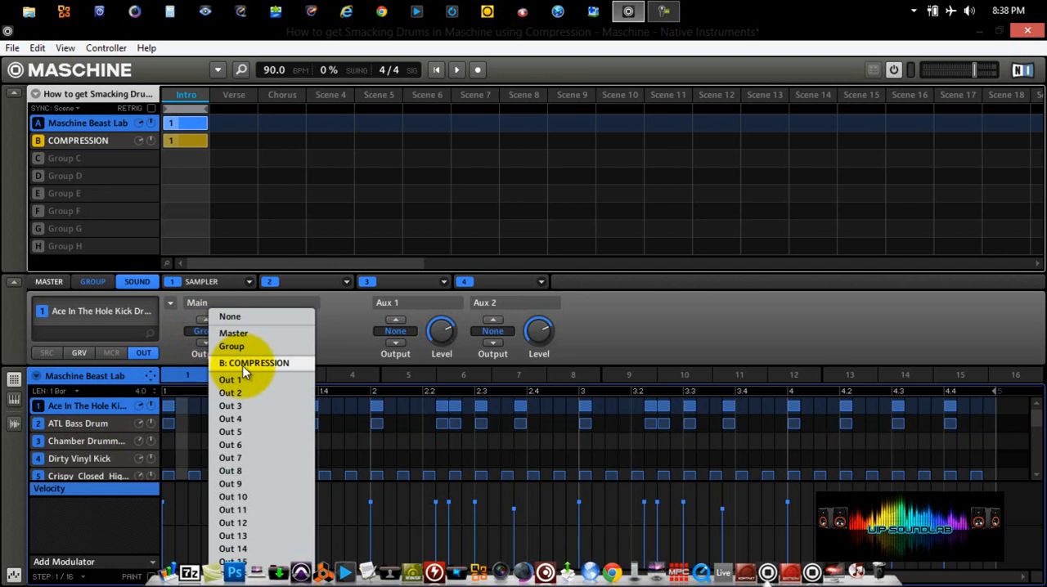
left_click(254, 363)
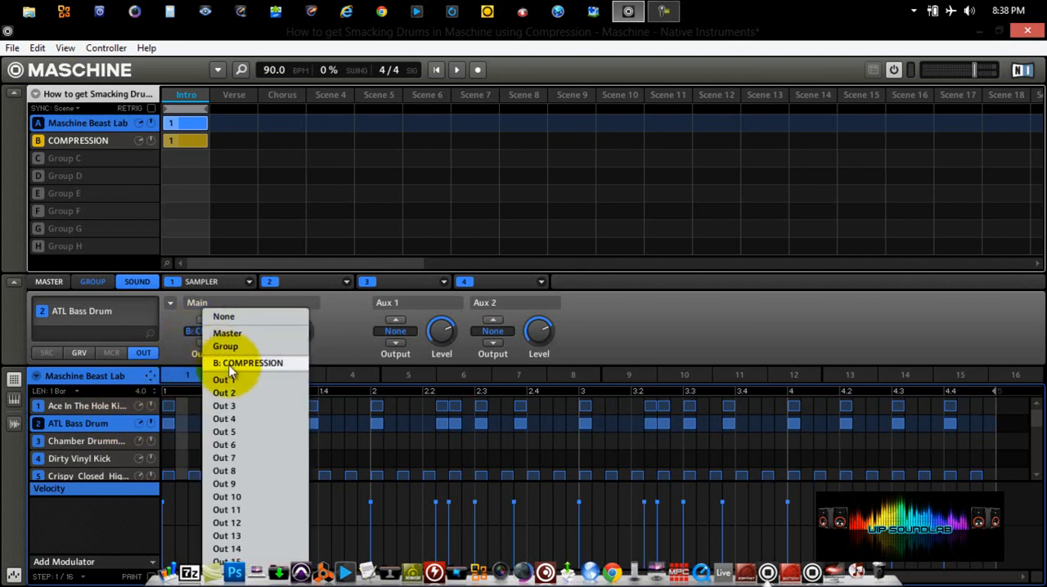
left_click(247, 363)
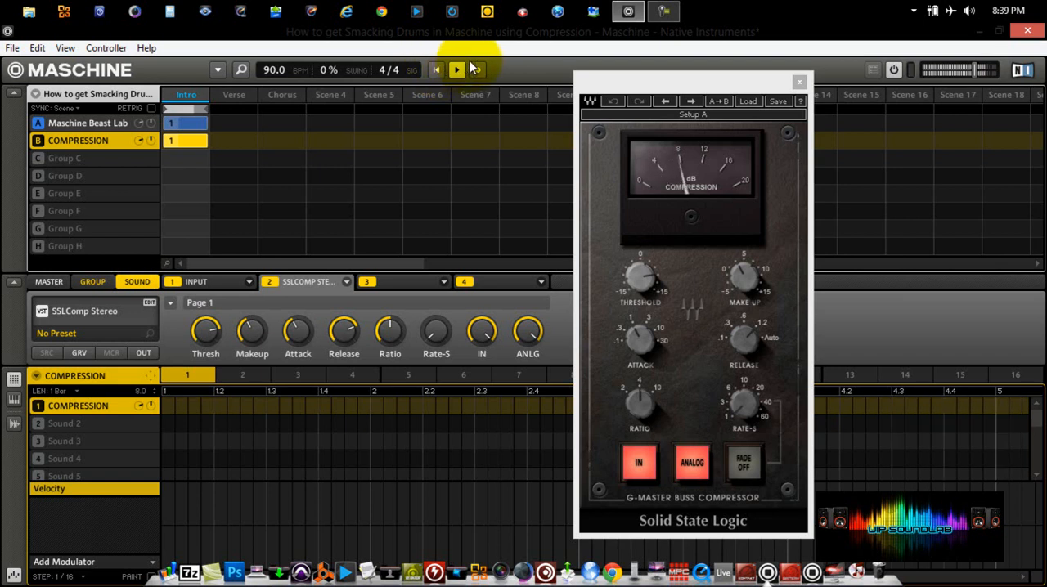
Play the drum pattern through the SSL compressor and shift its window left.
left_click(455, 69)
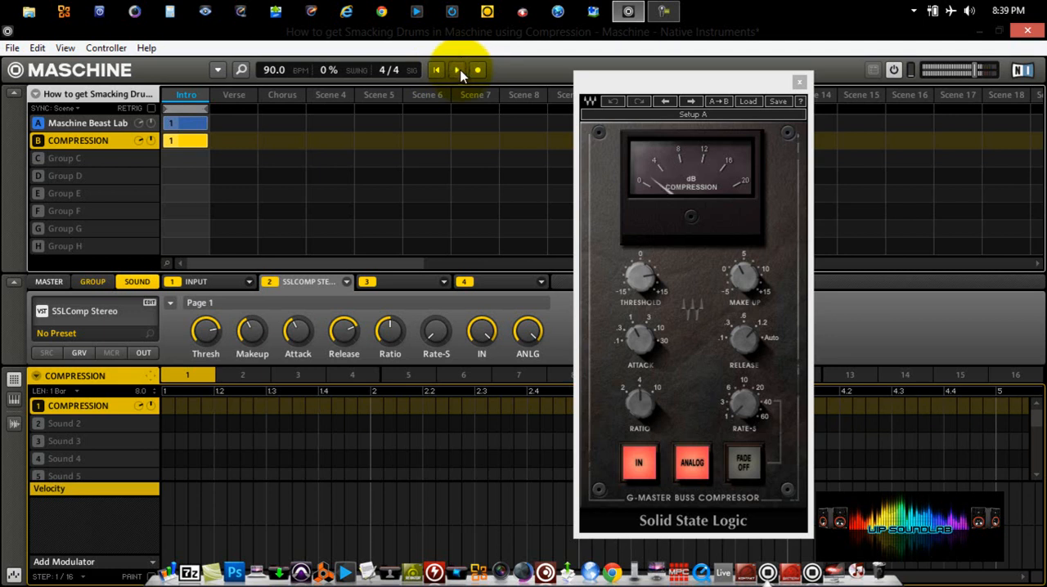
left_click_drag(692, 91, 671, 92)
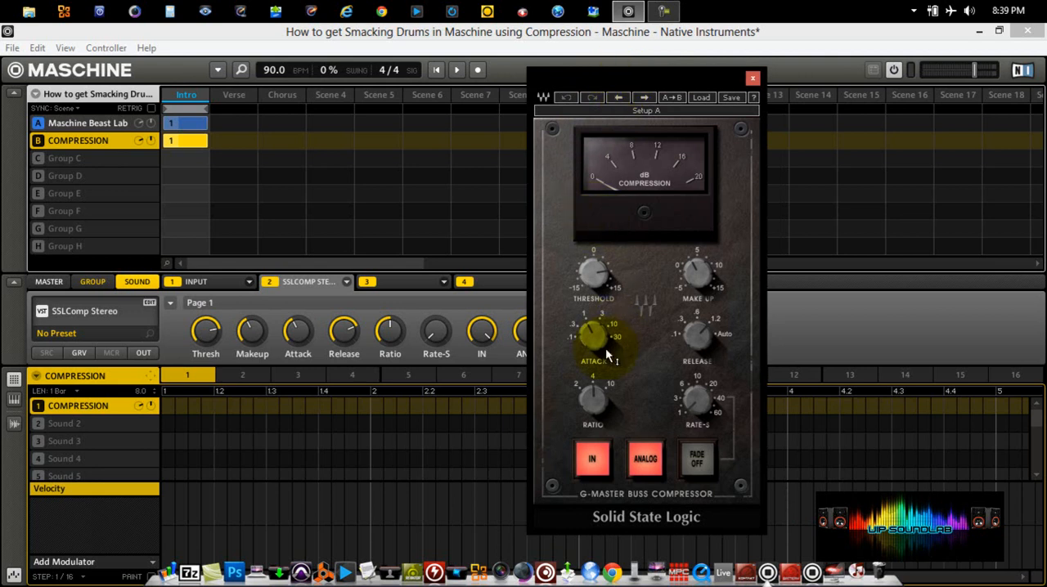
Lower the SSL compressor's threshold and re-dial its attack while the beat plays.
left_click_drag(593, 335, 593, 327)
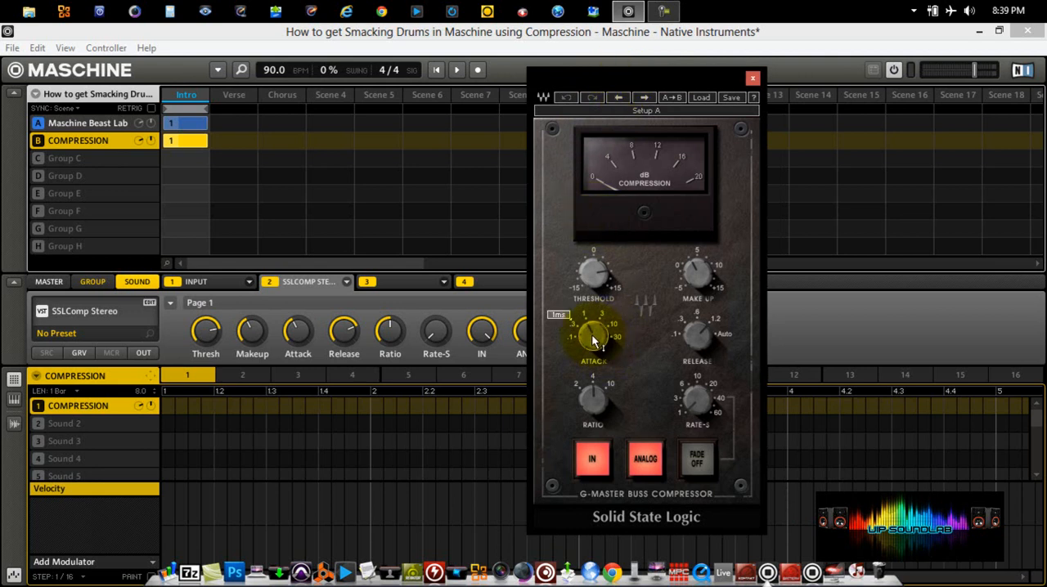
left_click_drag(592, 335, 597, 344)
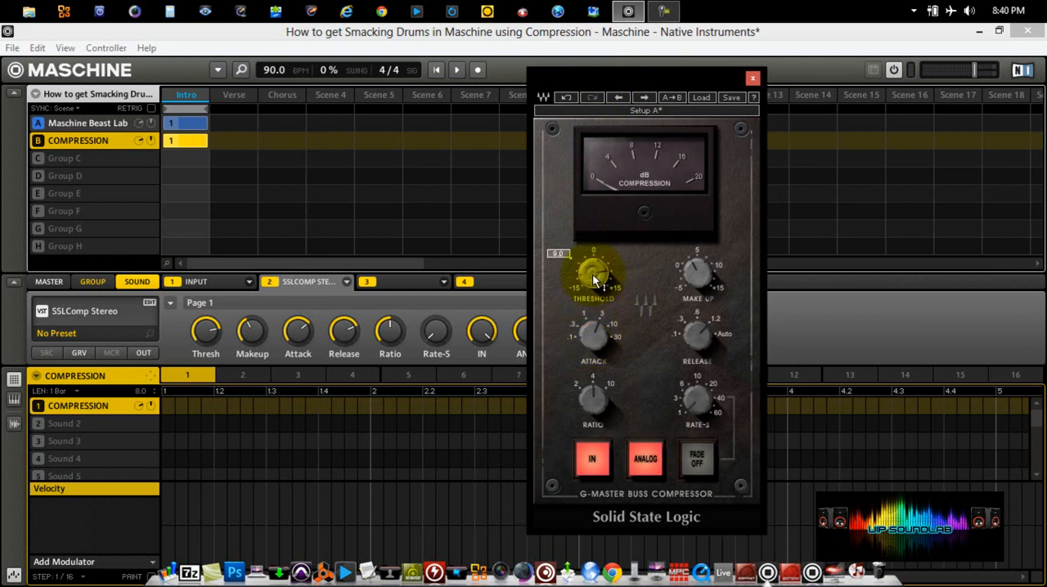
left_click_drag(592, 275, 597, 282)
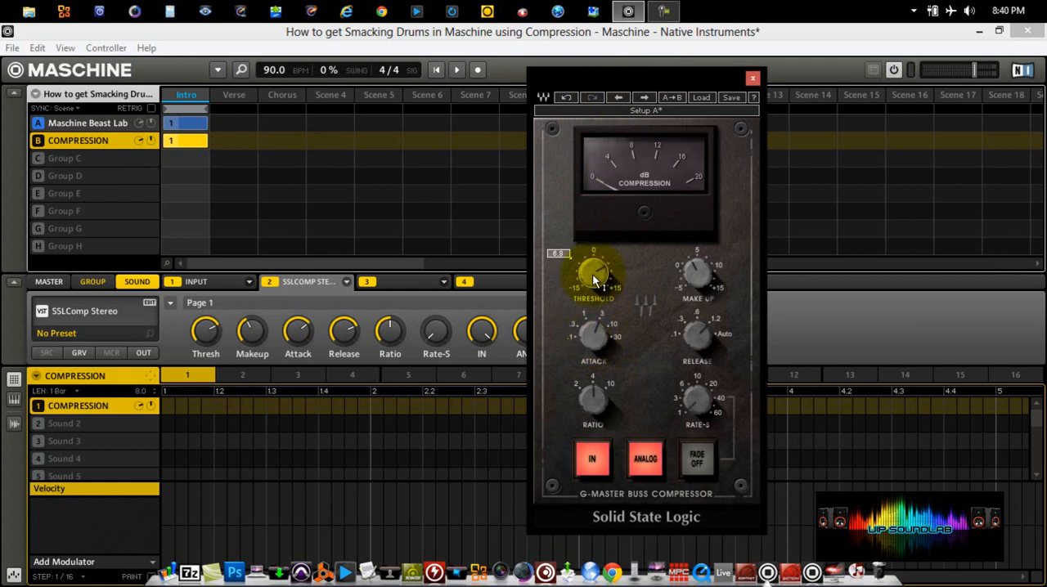
left_click_drag(592, 275, 592, 281)
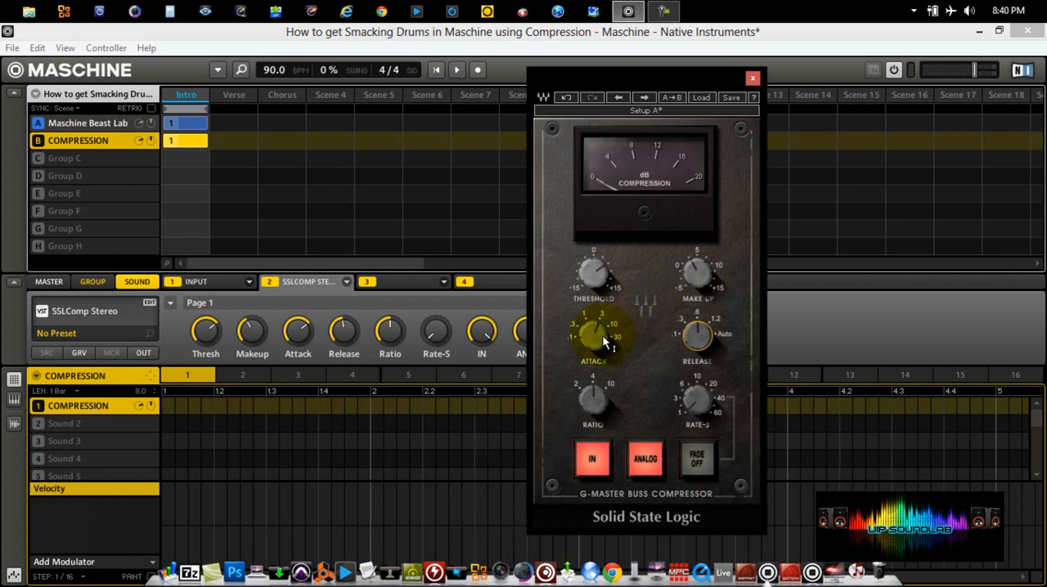
left_click_drag(596, 340, 596, 282)
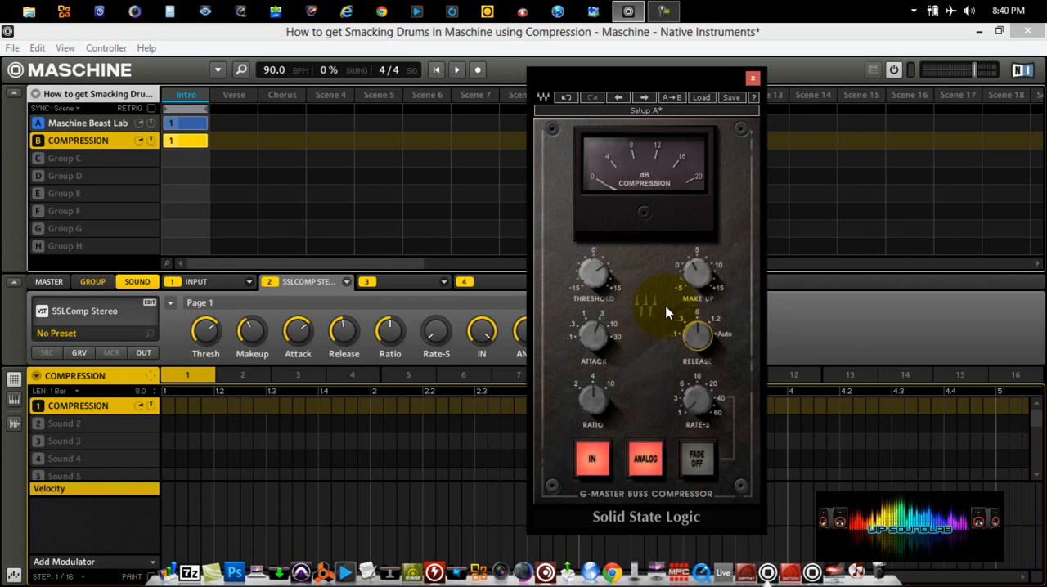
mouse_move(645, 314)
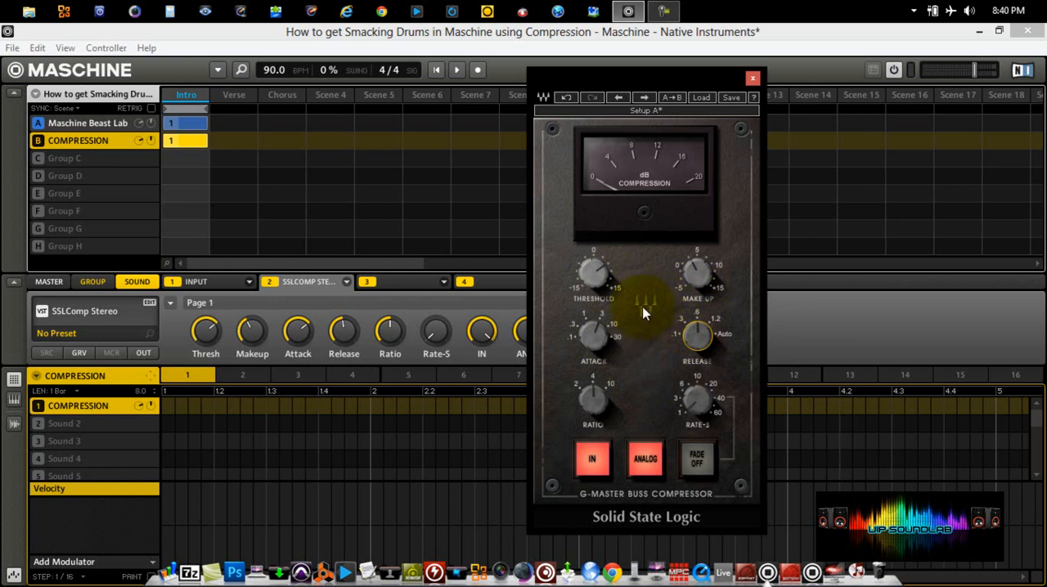
mouse_move(432, 135)
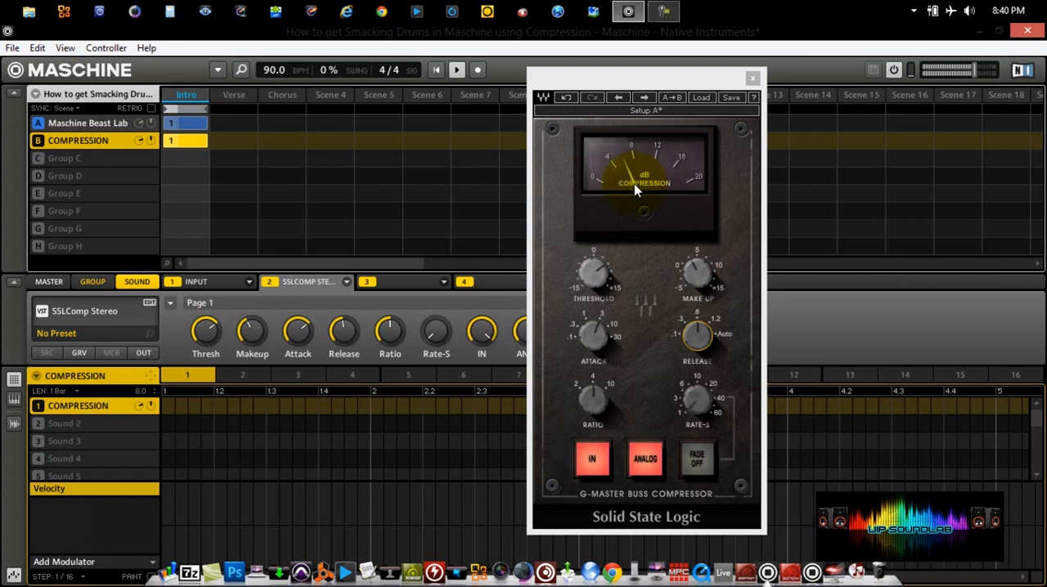
left_click(455, 68)
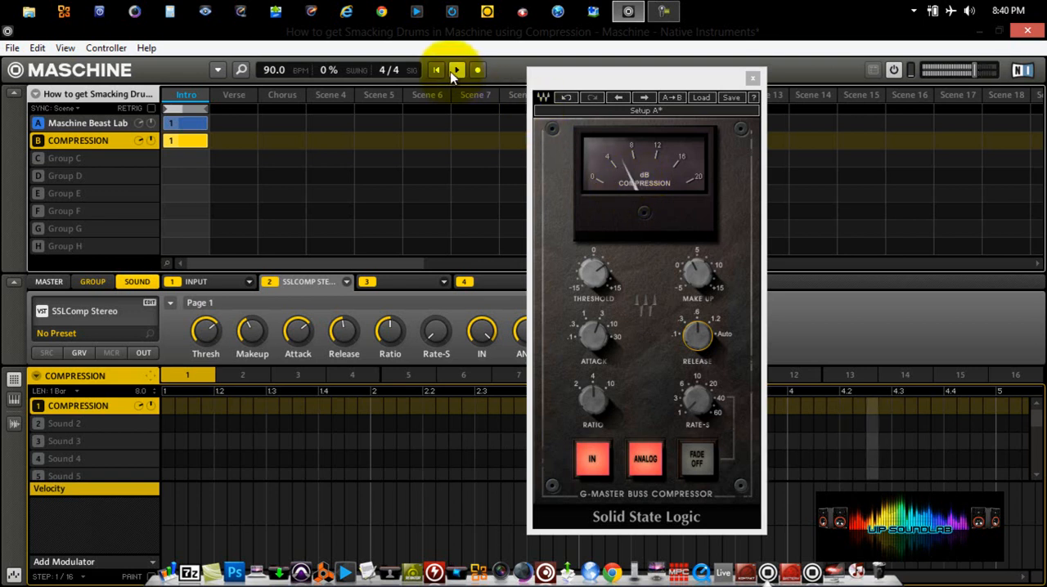
left_click(456, 69)
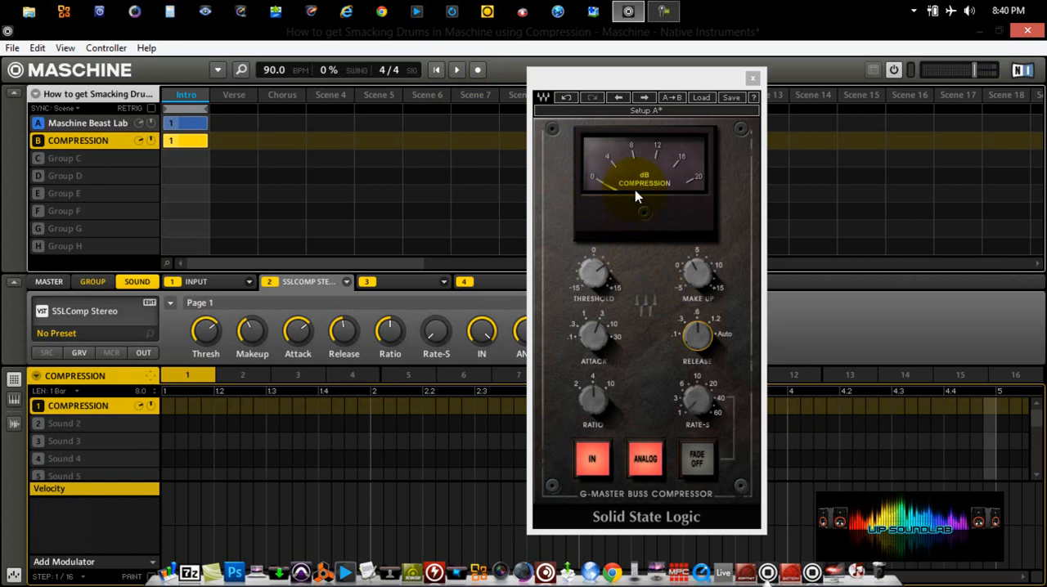
mouse_move(635, 193)
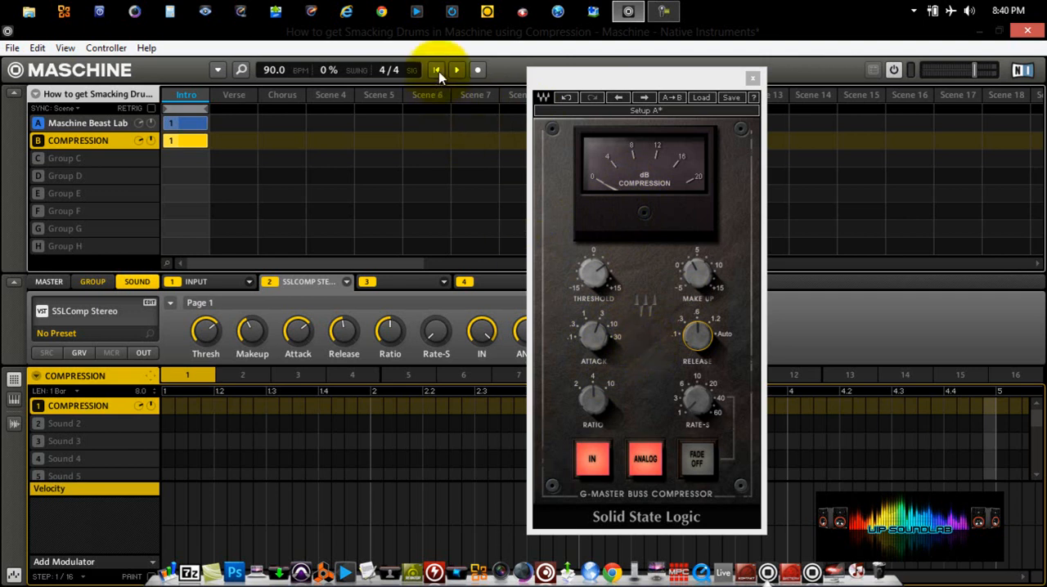
Re-dial the SSL compressor's attack, release and ratio for tighter drums.
left_click_drag(593, 334, 597, 343)
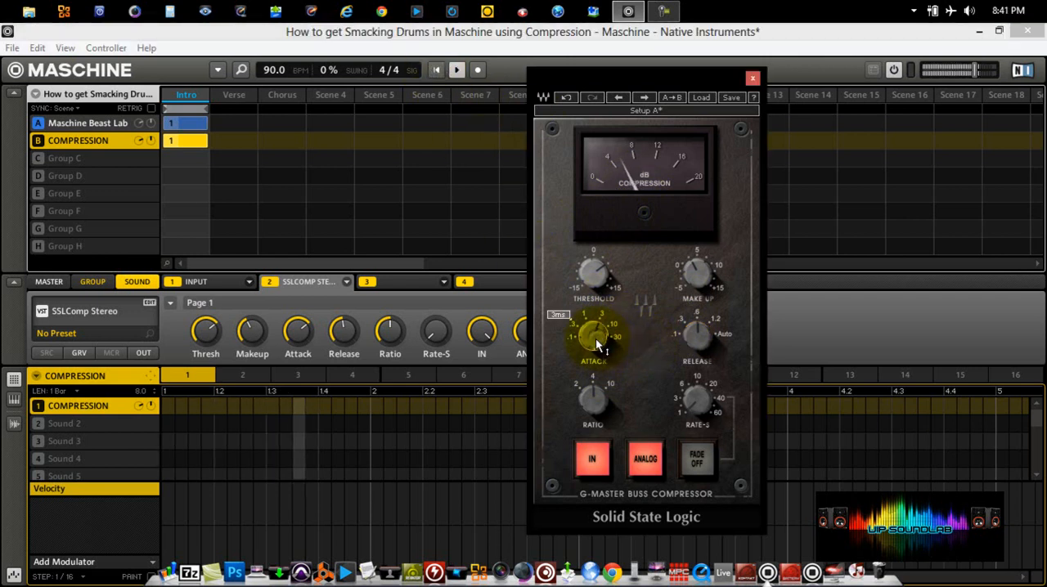
left_click_drag(592, 340, 599, 327)
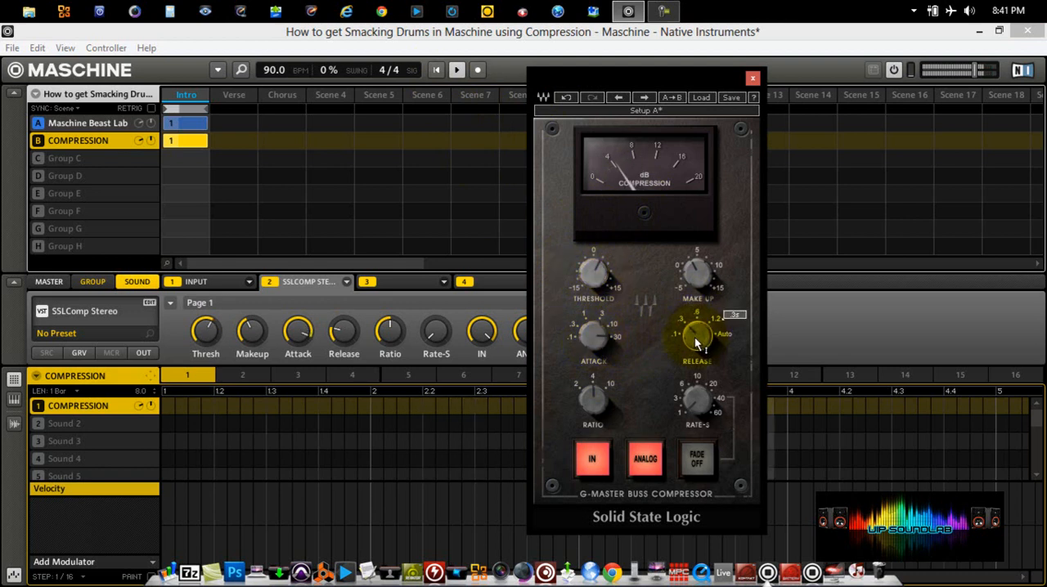
left_click_drag(697, 343, 697, 279)
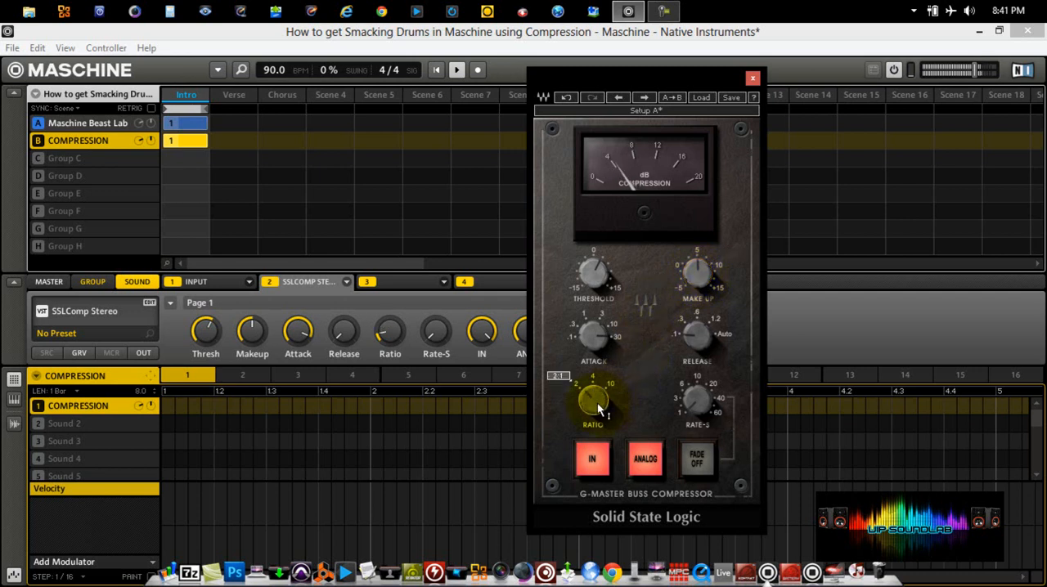
left_click_drag(592, 400, 592, 393)
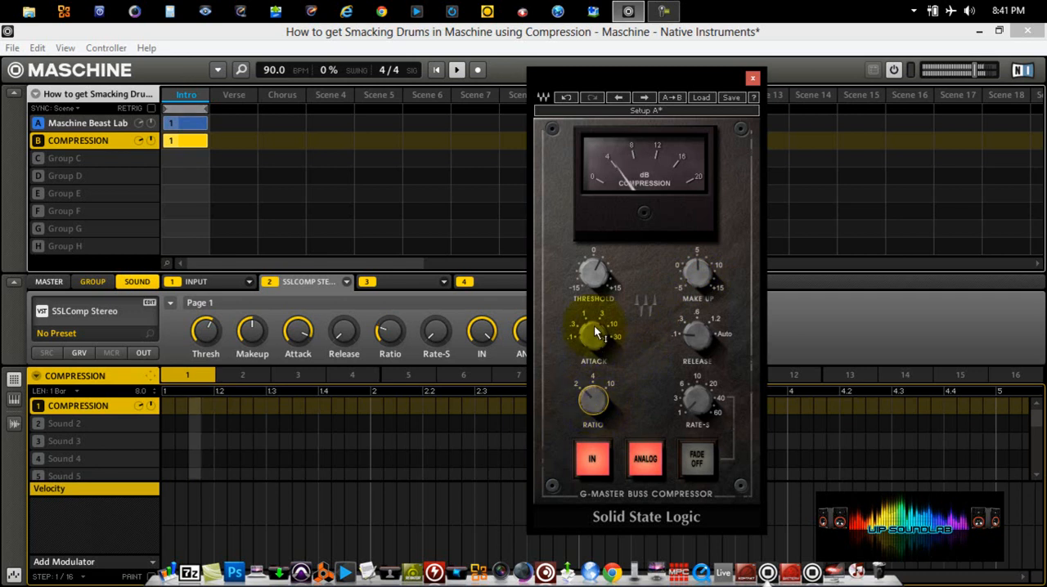
Turn the SSL compressor's threshold down so the drums are squeezed harder.
left_click_drag(596, 334, 599, 279)
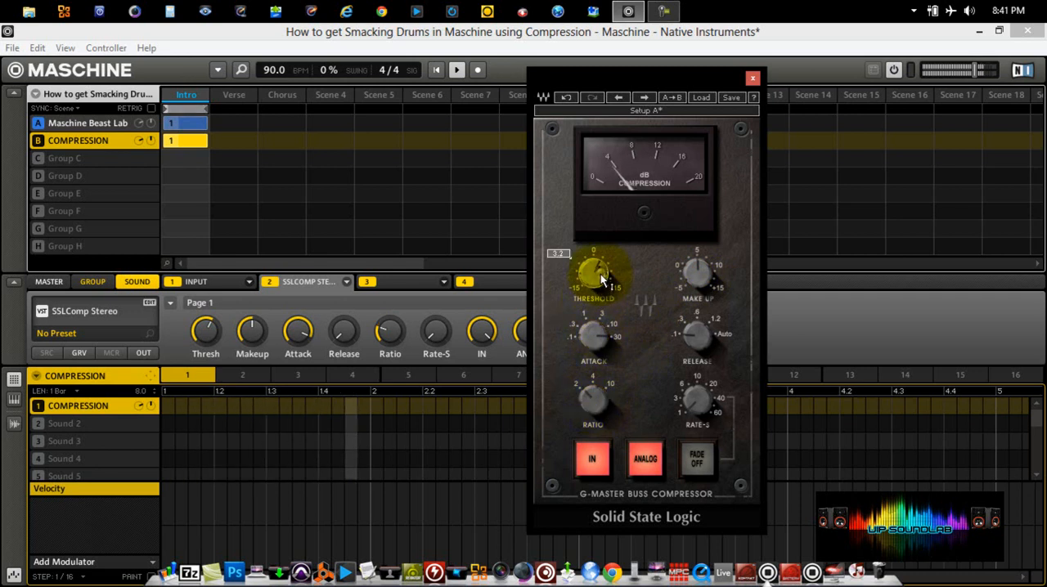
left_click_drag(593, 278, 596, 270)
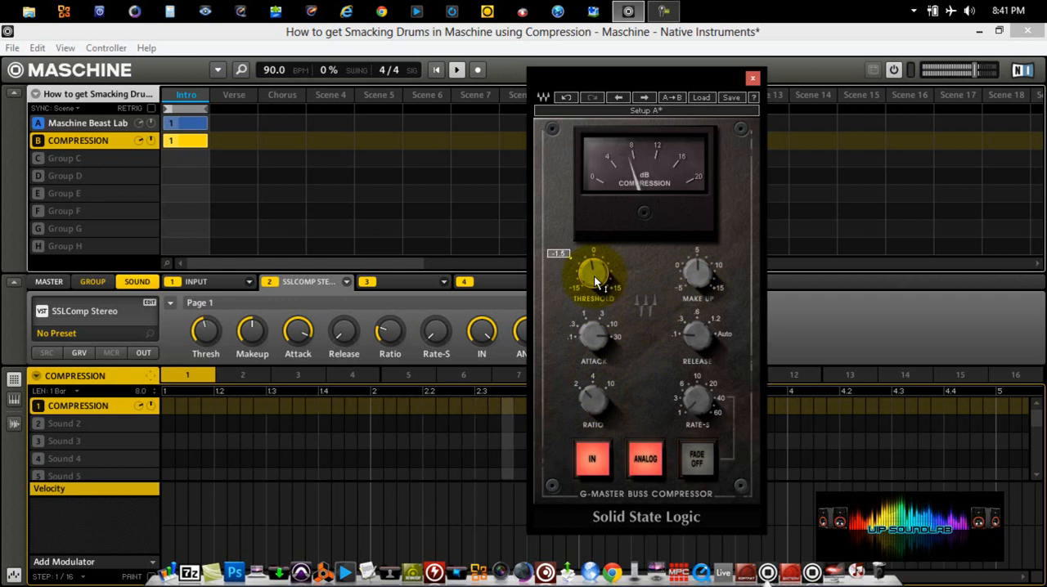
left_click_drag(594, 278, 594, 270)
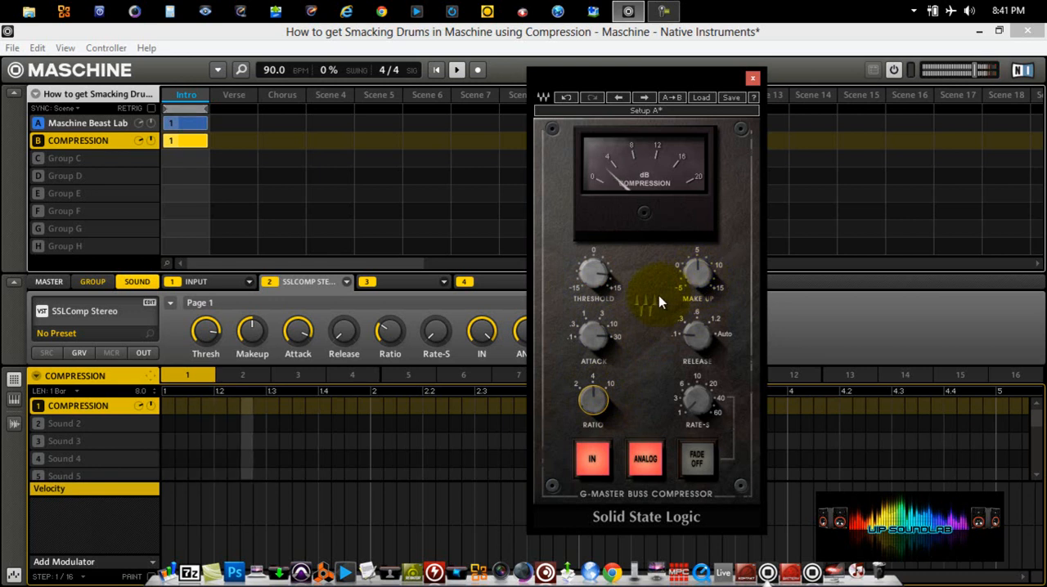
Stop and restart playback to audition the retuned compressor, selecting slot 3 along the way.
left_click(456, 69)
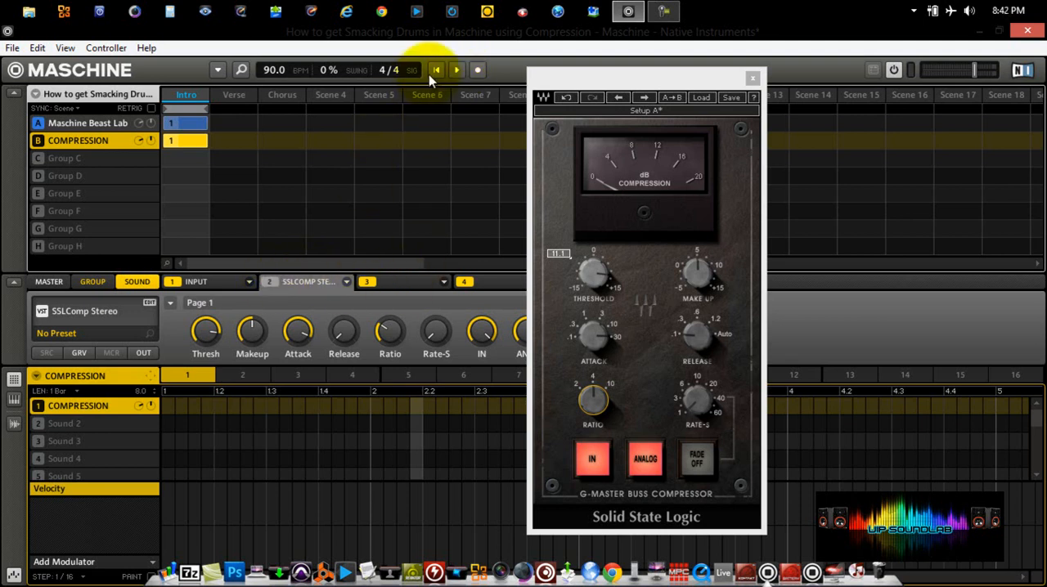
left_click(435, 69)
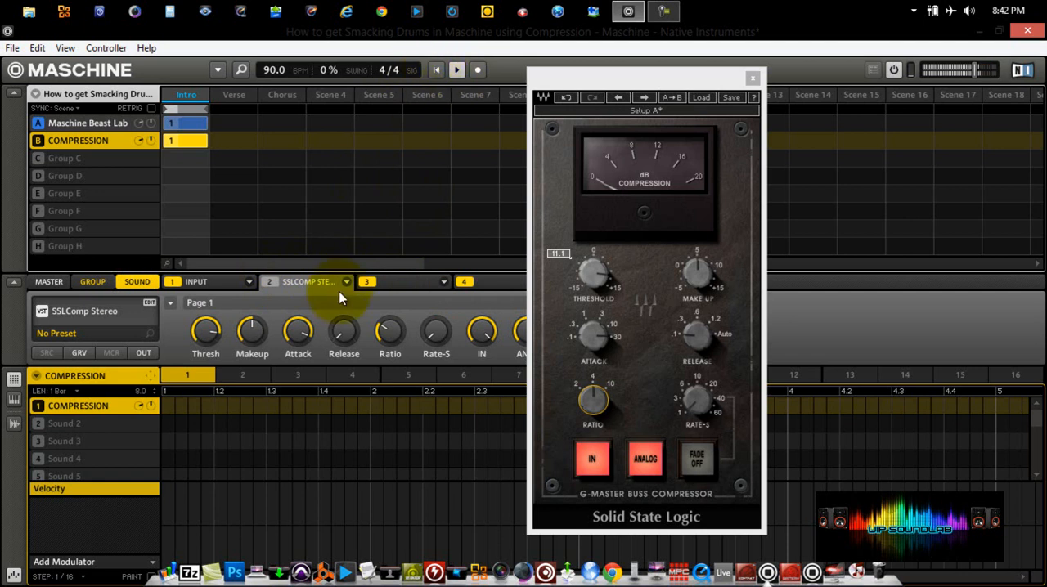
mouse_move(270, 287)
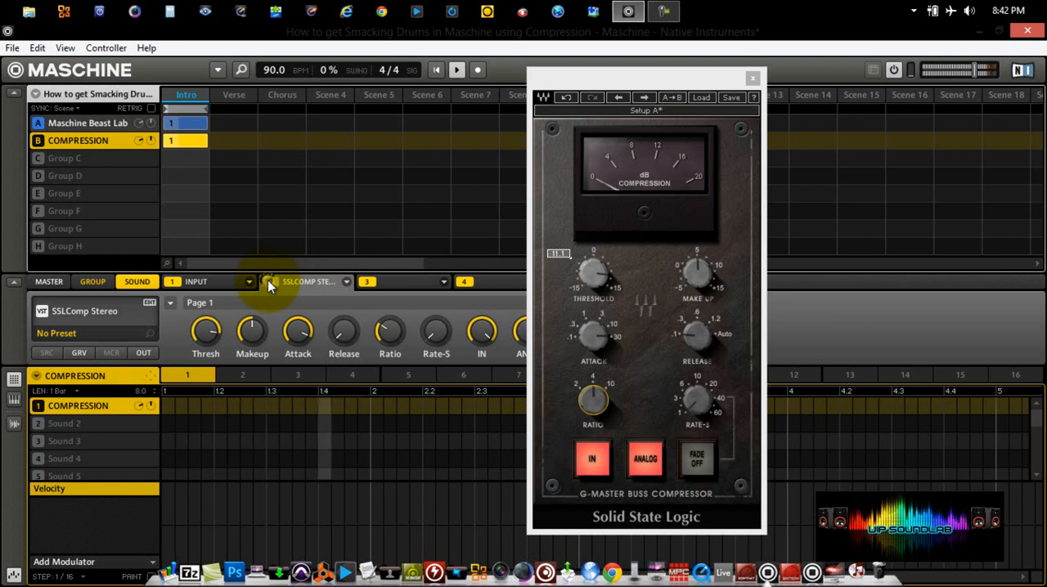
left_click(270, 282)
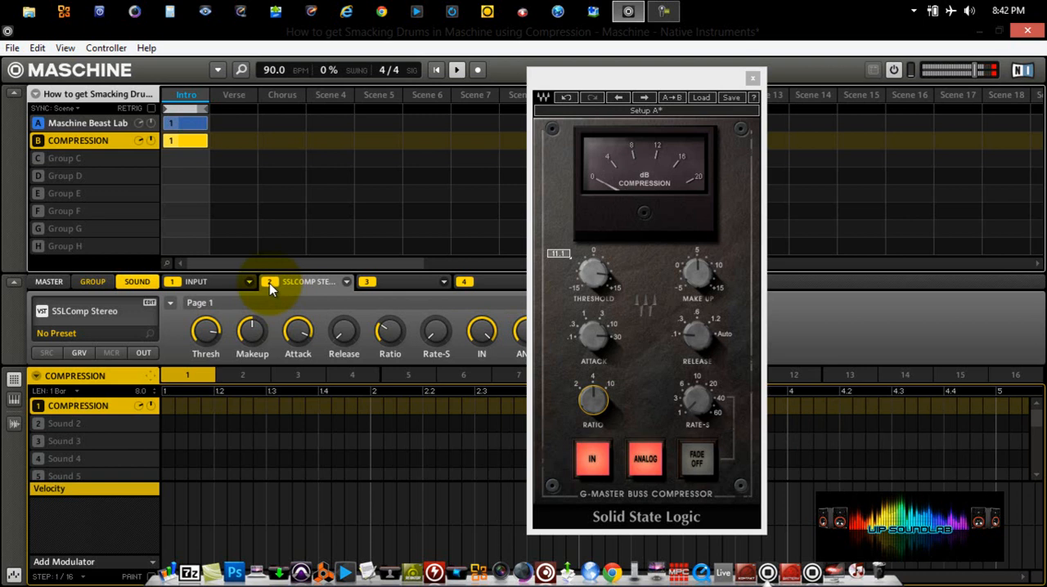
mouse_move(417, 162)
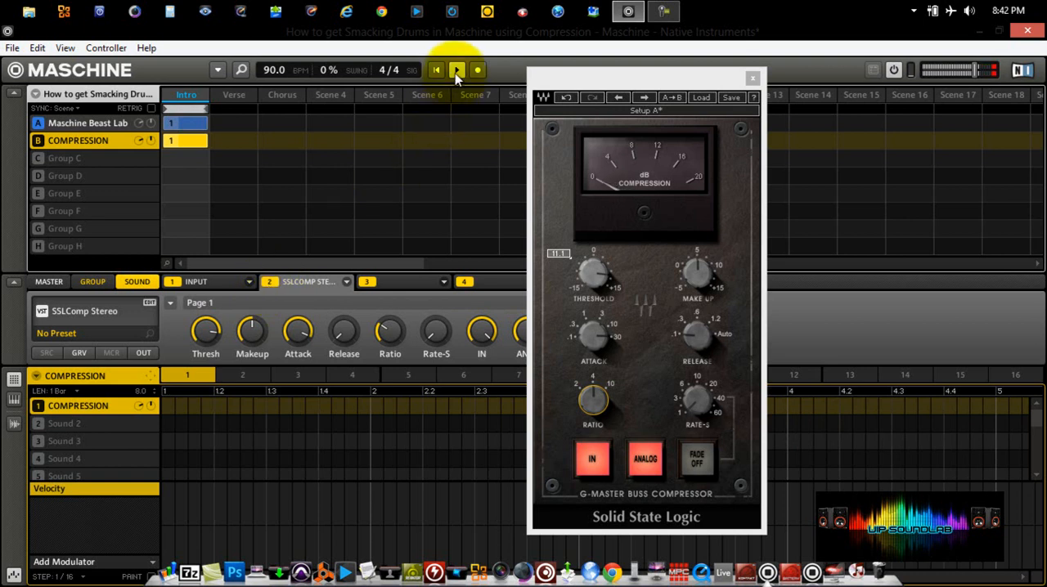
left_click(456, 69)
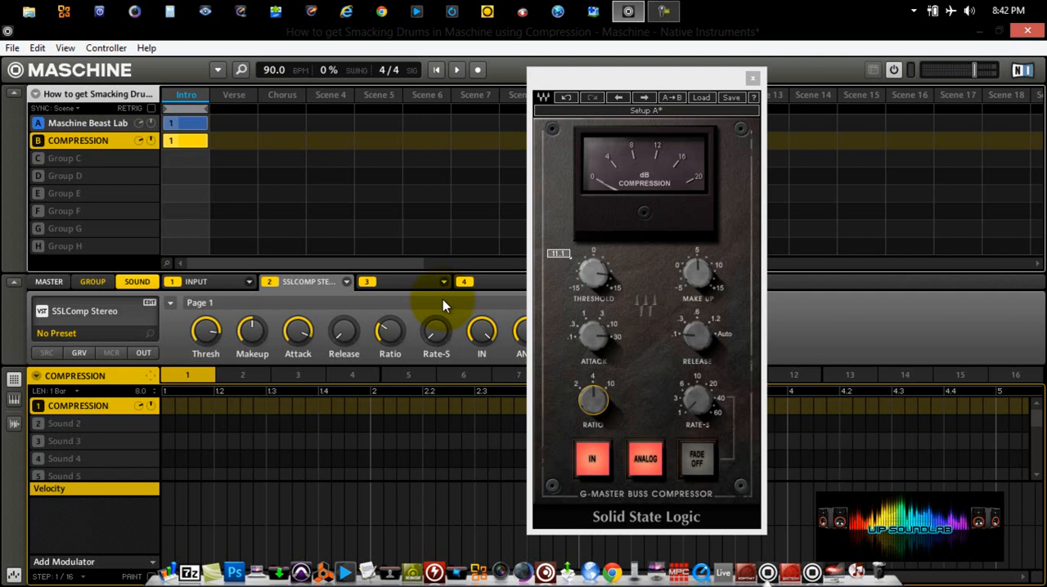
mouse_move(439, 305)
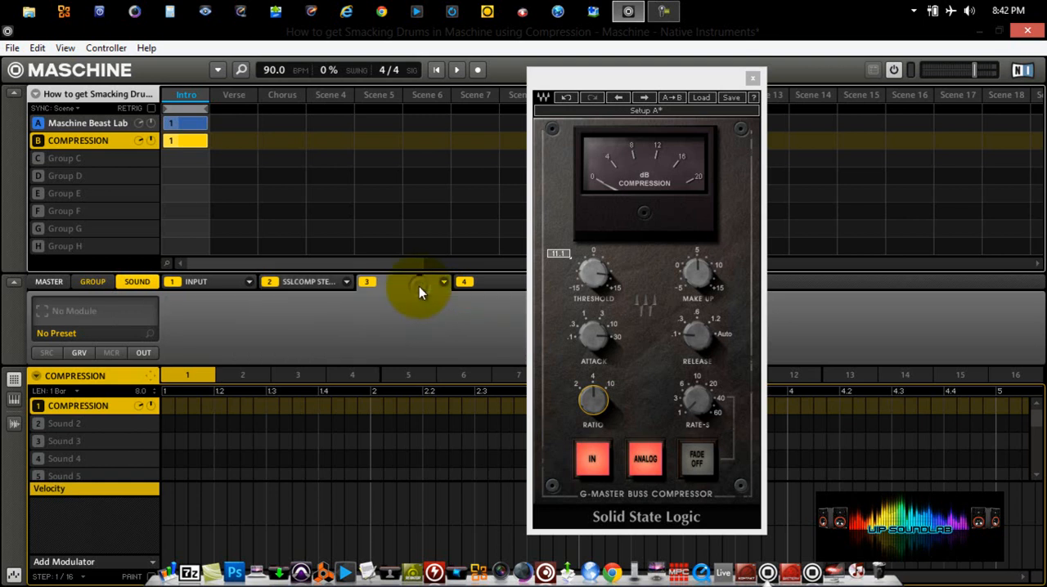
Load Transient Master into slot 3, set input gain and pull sustain to about -14%.
left_click(443, 282)
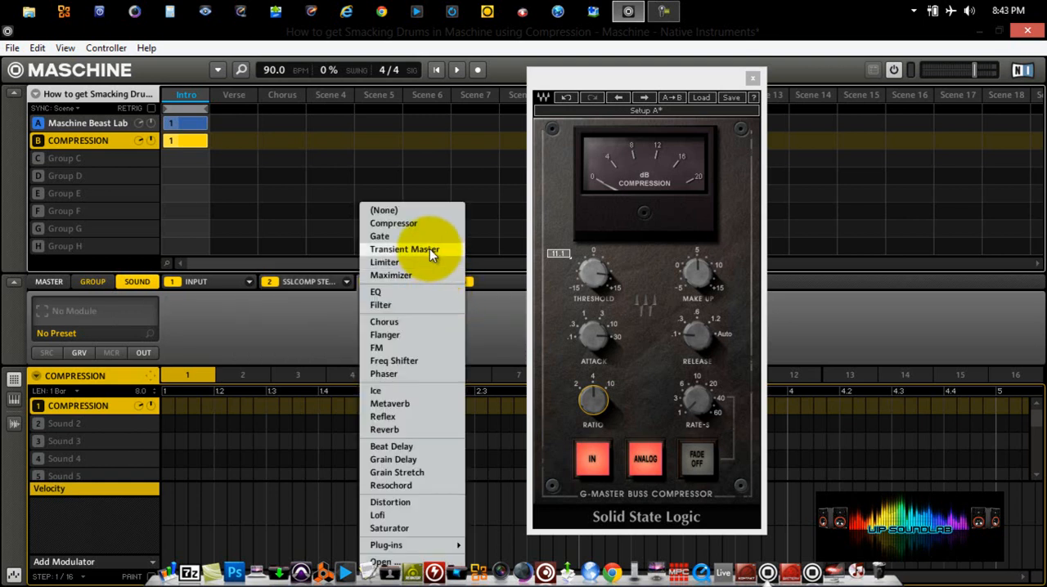
left_click(404, 248)
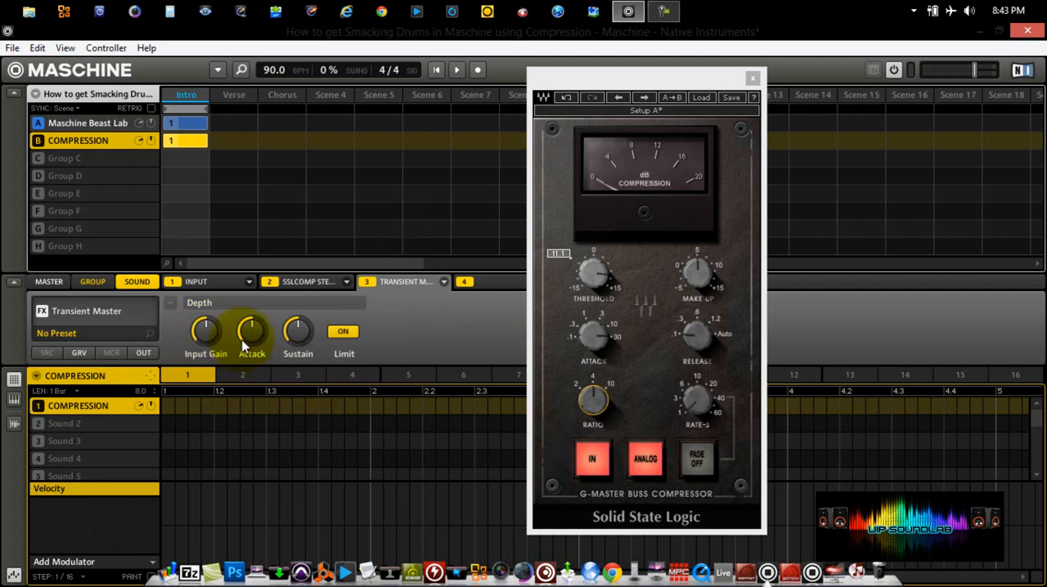
left_click_drag(298, 330, 298, 335)
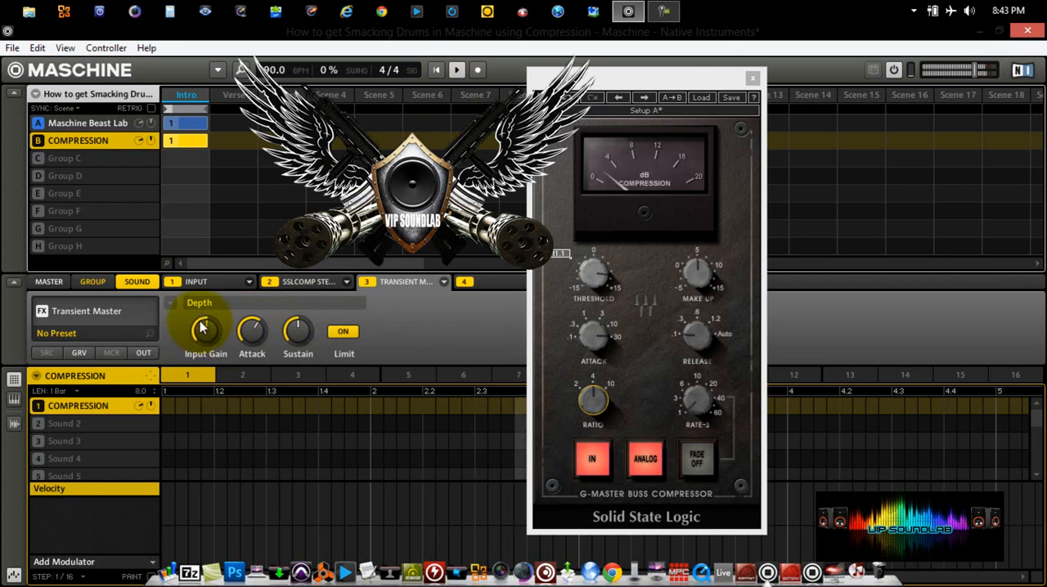
left_click_drag(206, 331, 211, 340)
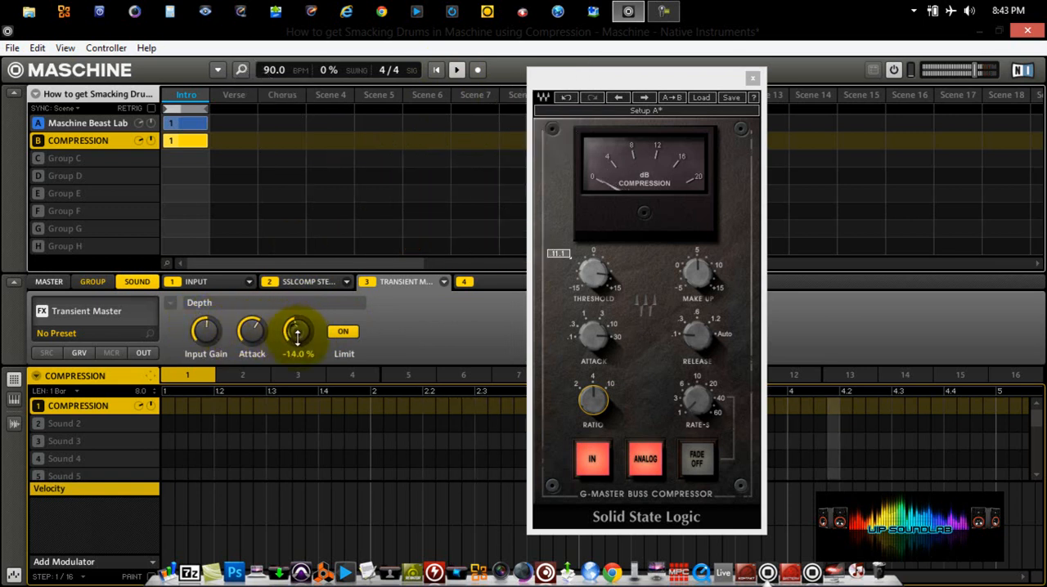
left_click_drag(298, 330, 298, 352)
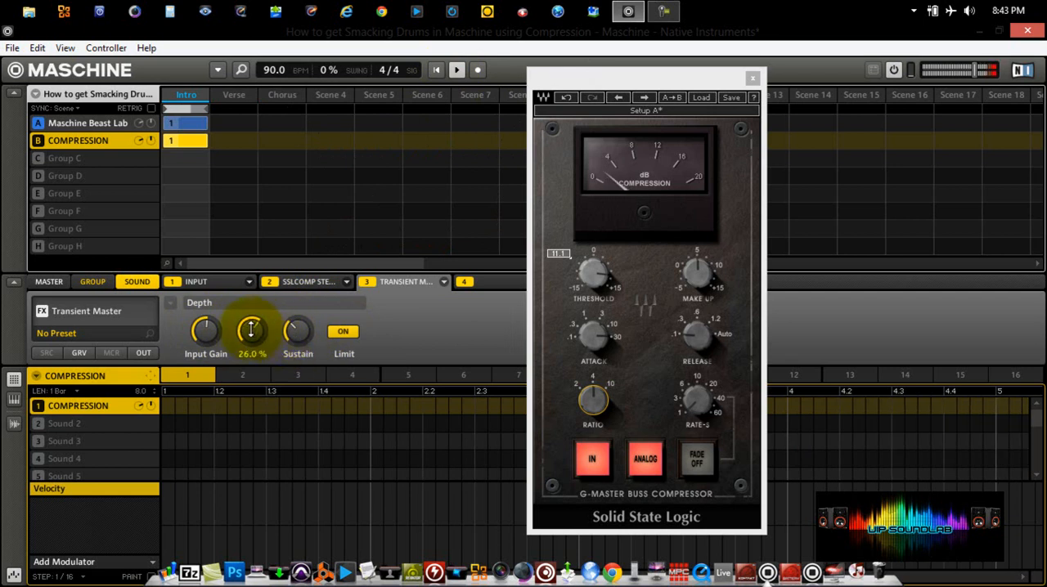
Audition attack at 40% and -18%, then settle the attack amount around 2%.
left_click_drag(252, 331, 252, 311)
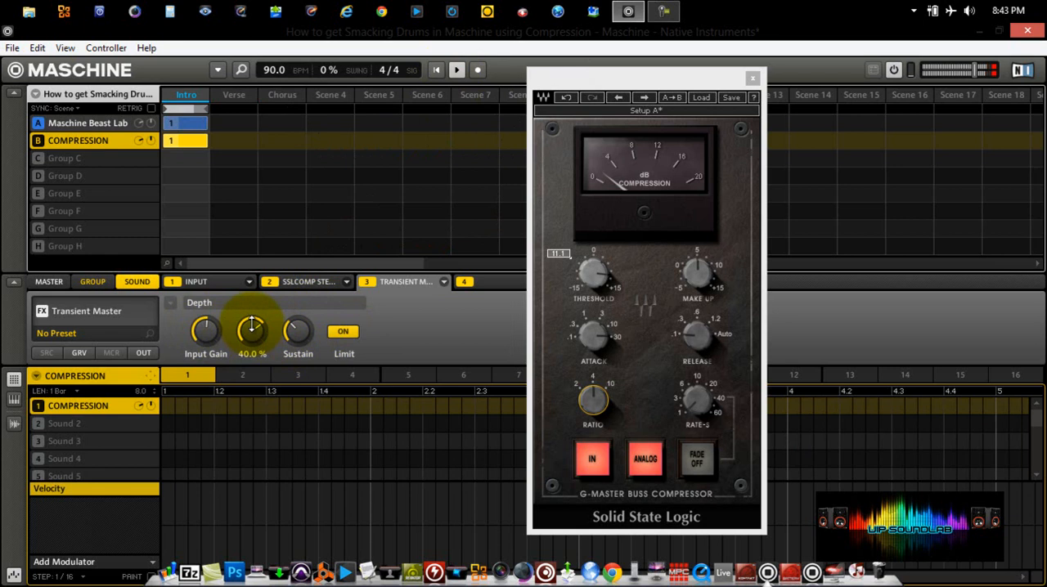
left_click_drag(252, 330, 252, 352)
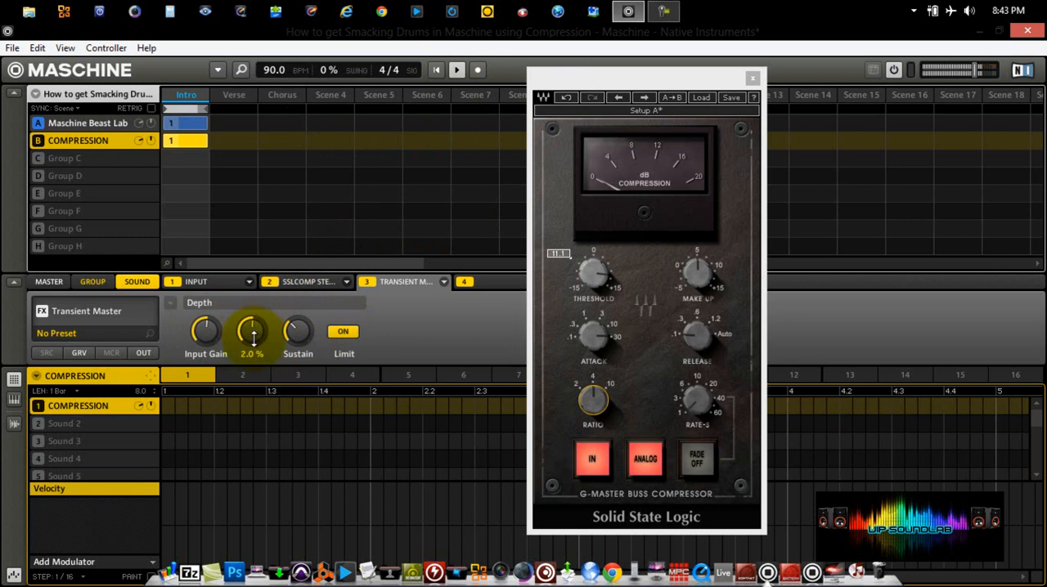
left_click_drag(252, 330, 252, 348)
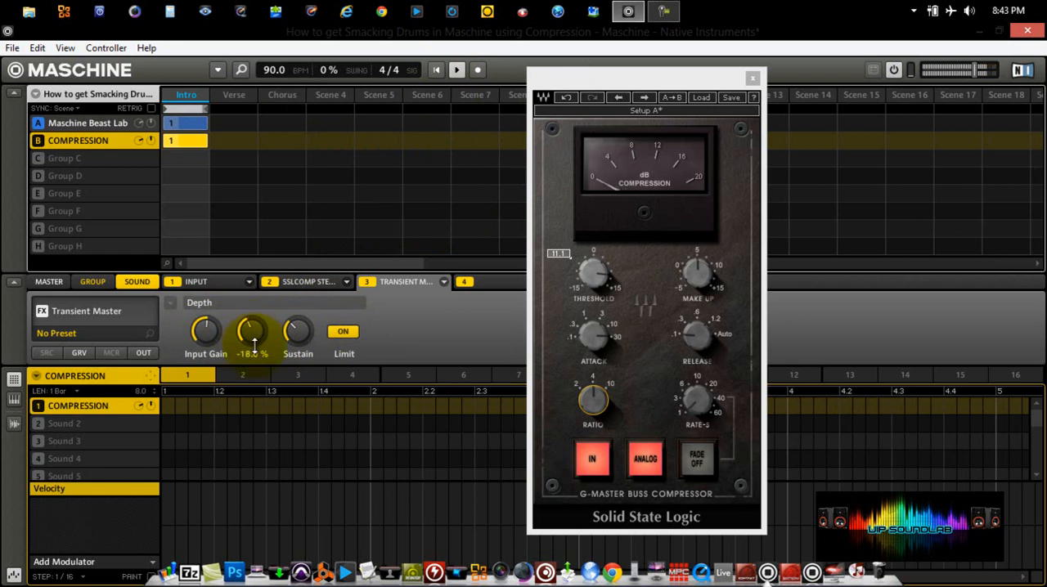
left_click_drag(252, 331, 252, 319)
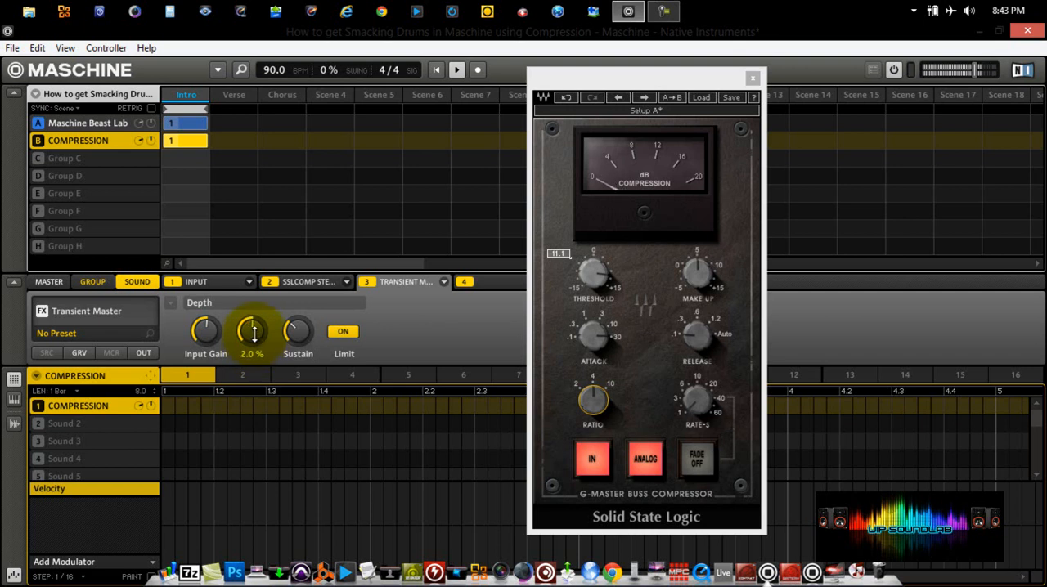
left_click_drag(252, 330, 252, 314)
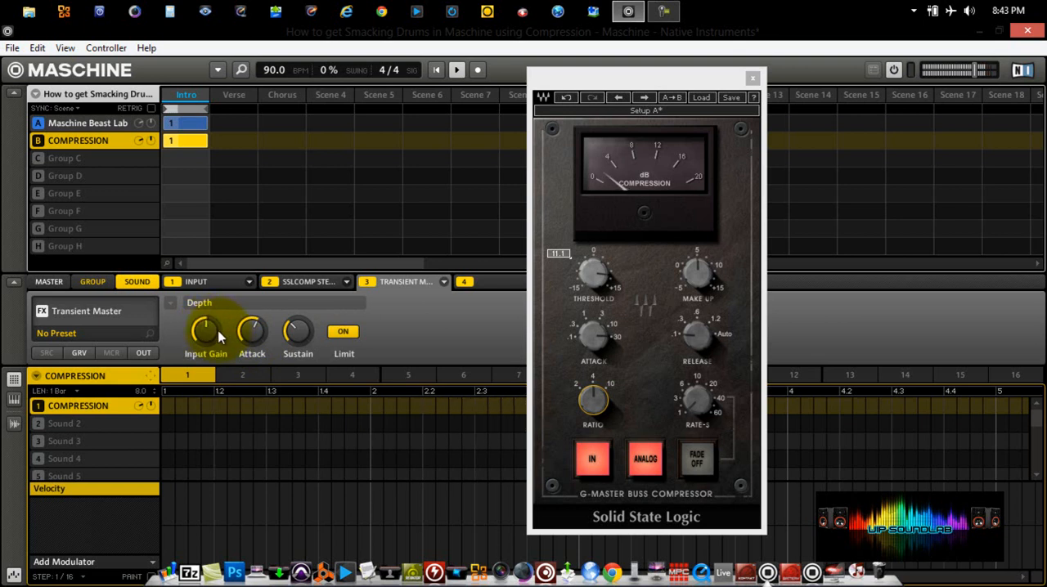
Trim the Transient Master input gain, then show the SSLComp Stereo controls in slot 2.
left_click_drag(206, 330, 216, 341)
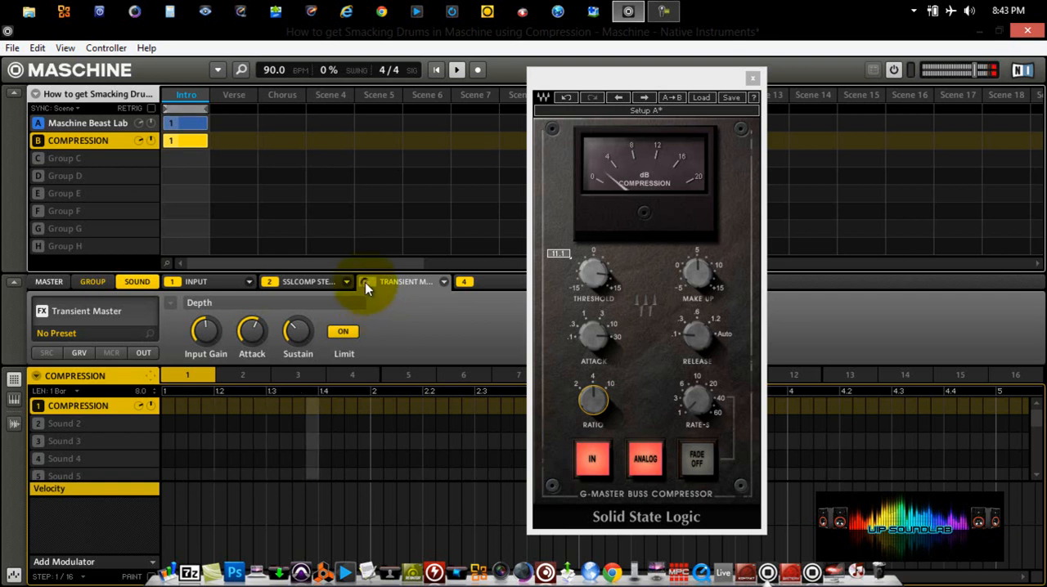
left_click(366, 282)
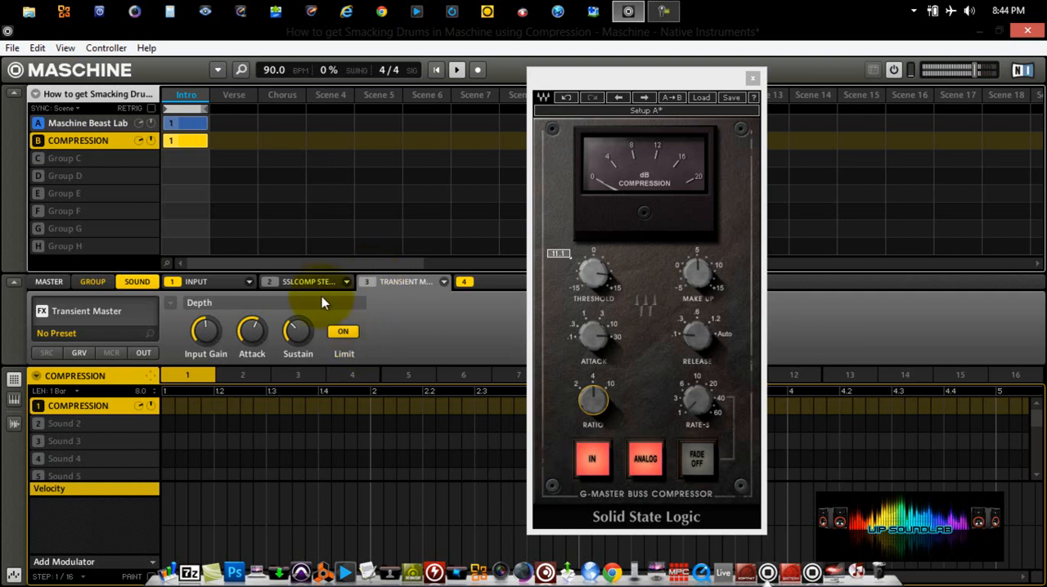
left_click(308, 282)
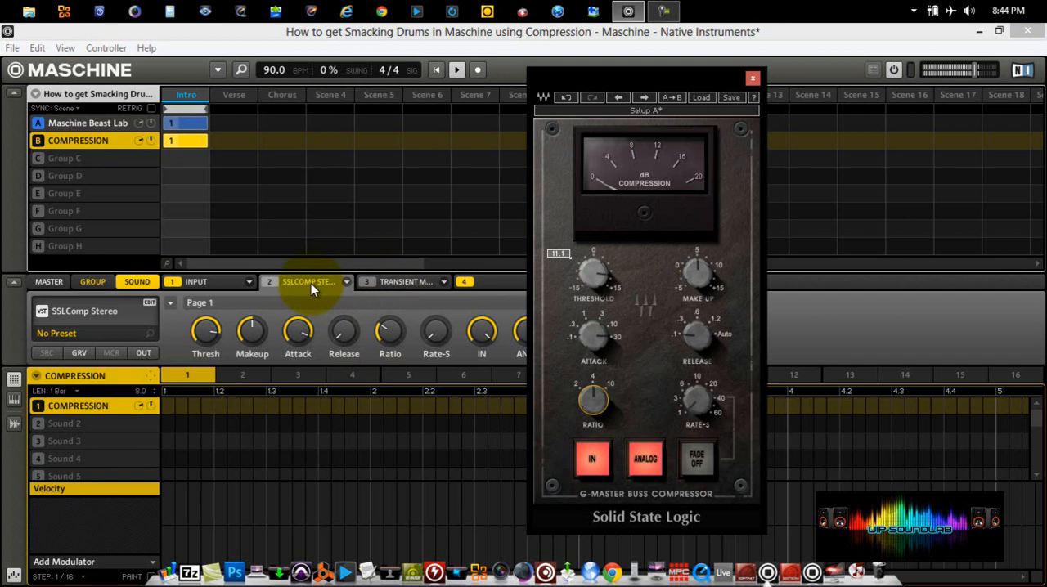